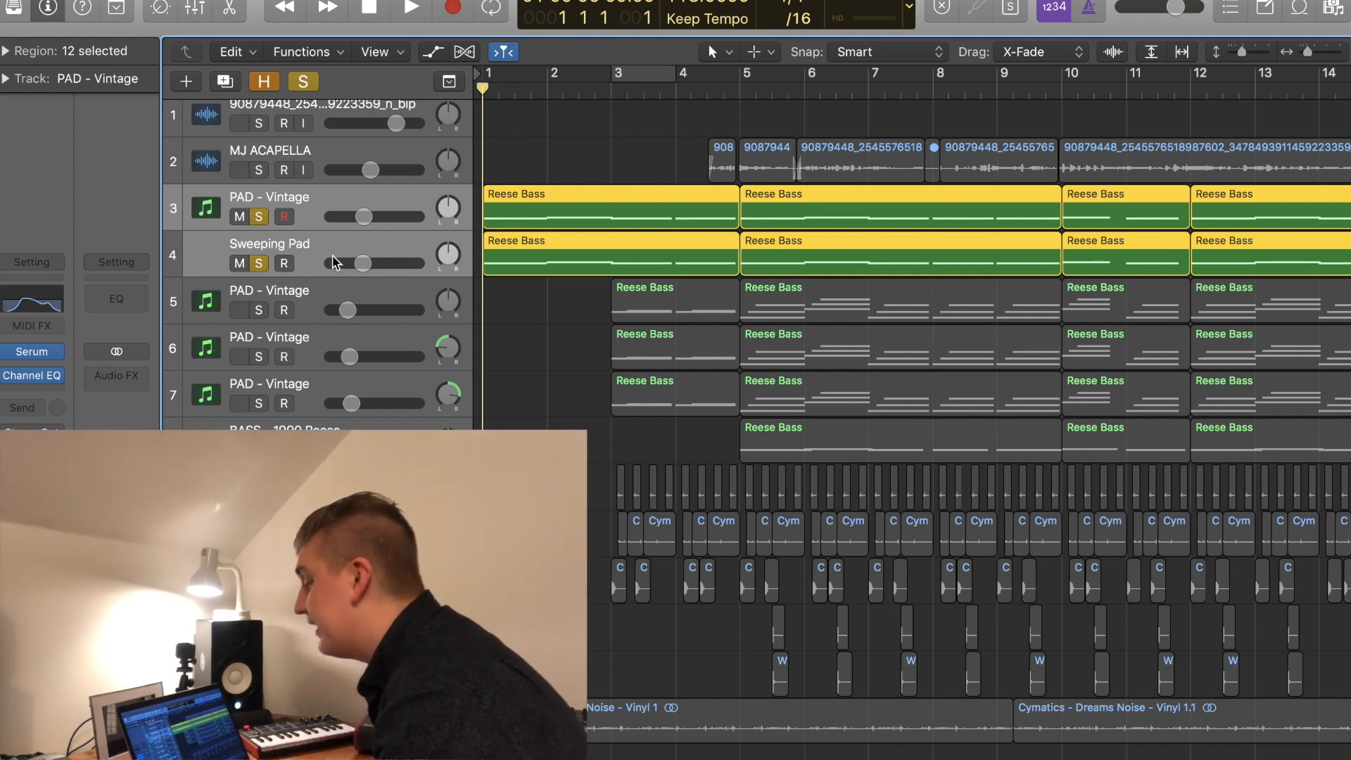
Step: Unsolo the PAD - Vintage and Sweeping Pad tracks so the full mix plays
{"action": "left_click", "coordinate": [268, 244]}
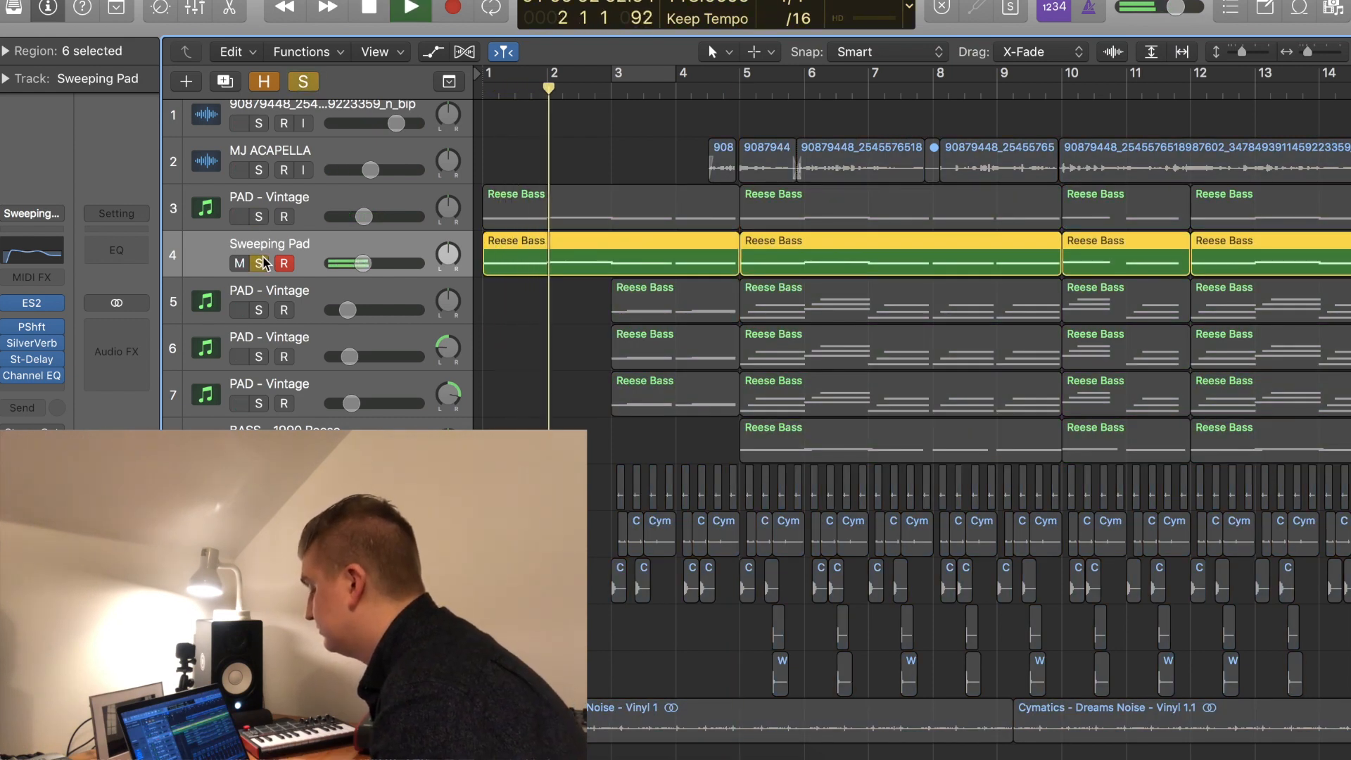
{"action": "left_click", "coordinate": [256, 217]}
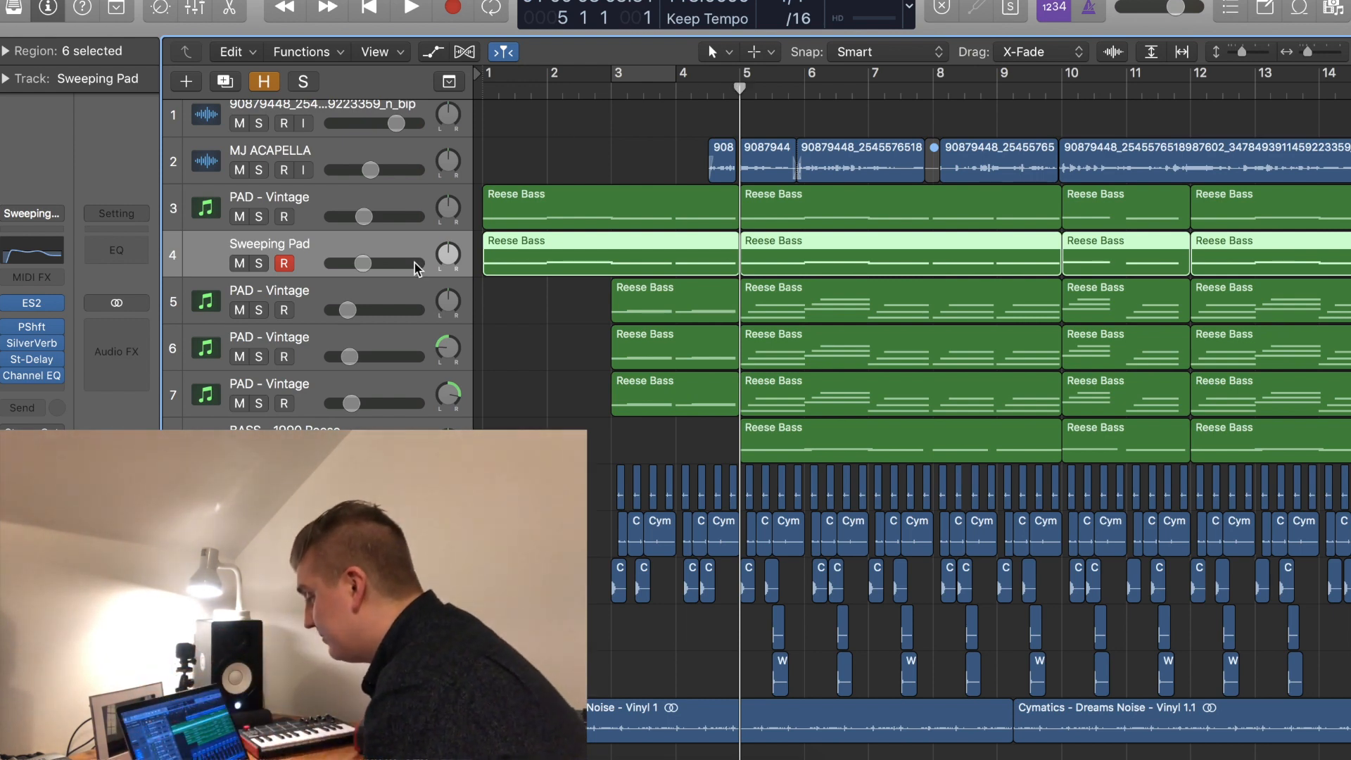
Step: Solo all three PAD - Vintage tracks together and bring up the third pad's Channel EQ
{"action": "left_click", "coordinate": [304, 82]}
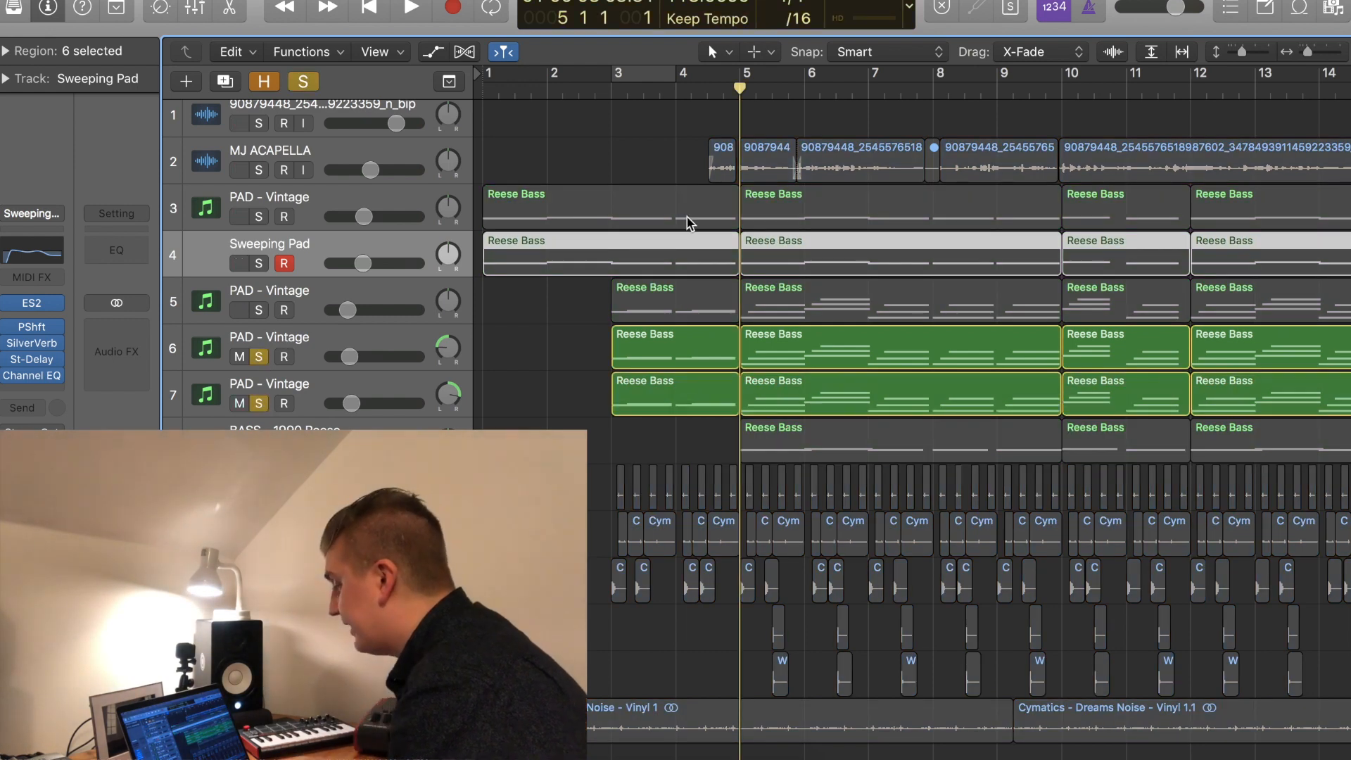
{"action": "left_click", "coordinate": [410, 10]}
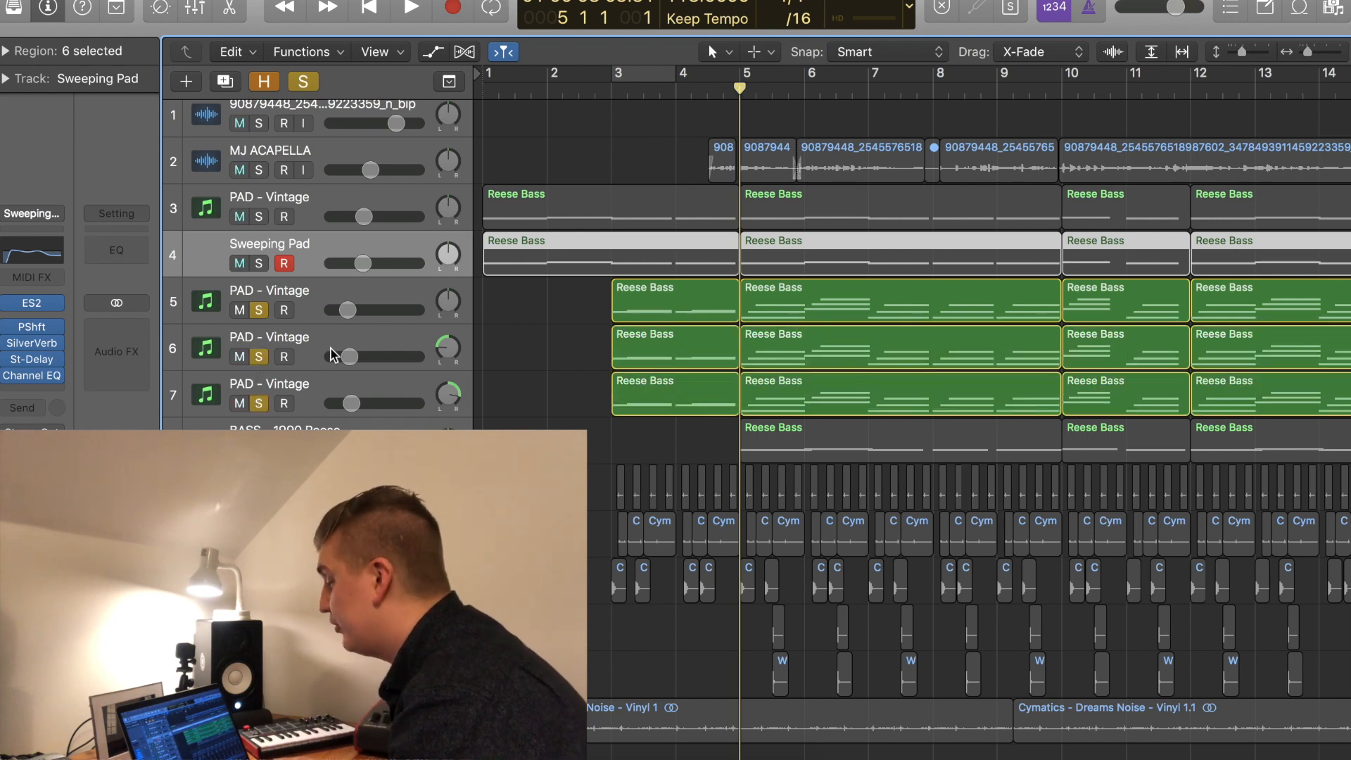
{"action": "left_click", "coordinate": [409, 10]}
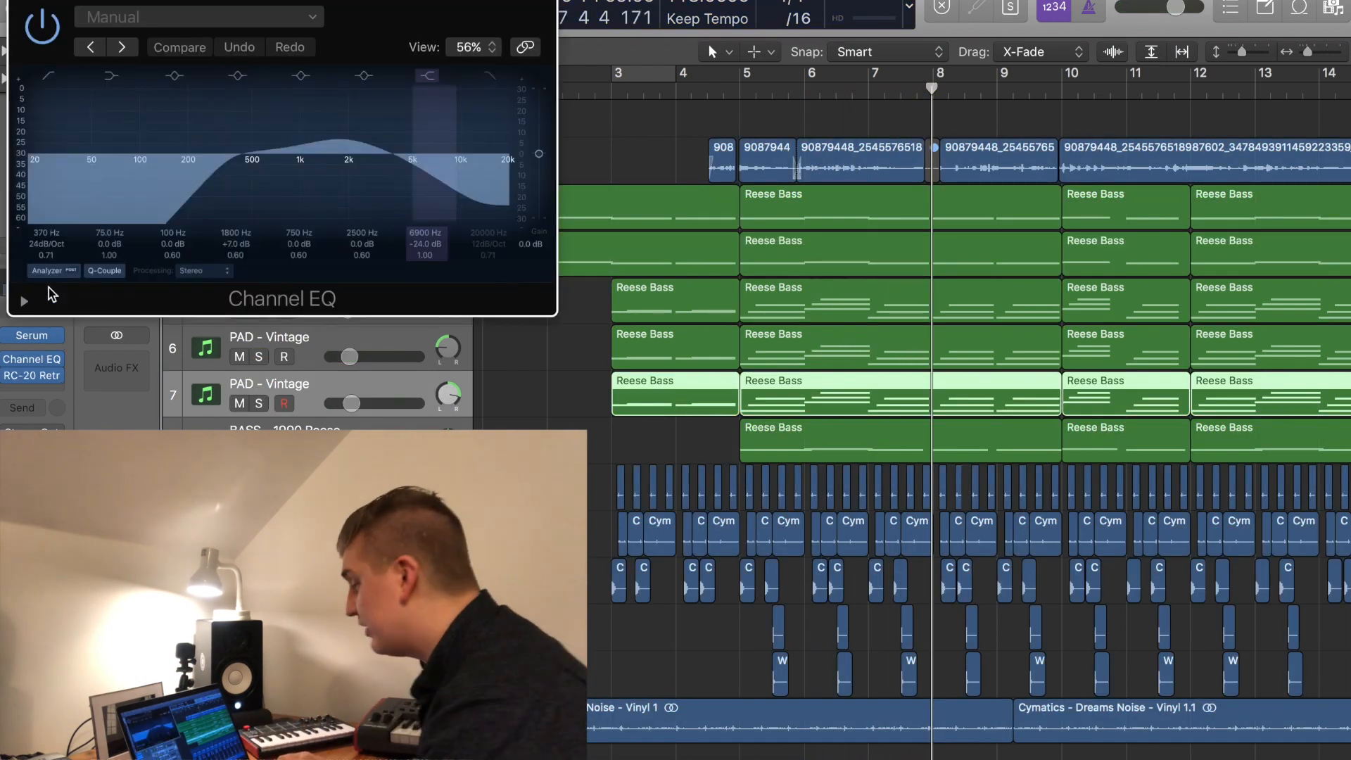
Step: Drop the pad Channel EQ low cut to 315 Hz and check its RC-20 Retro Color
{"action": "left_click", "coordinate": [179, 48]}
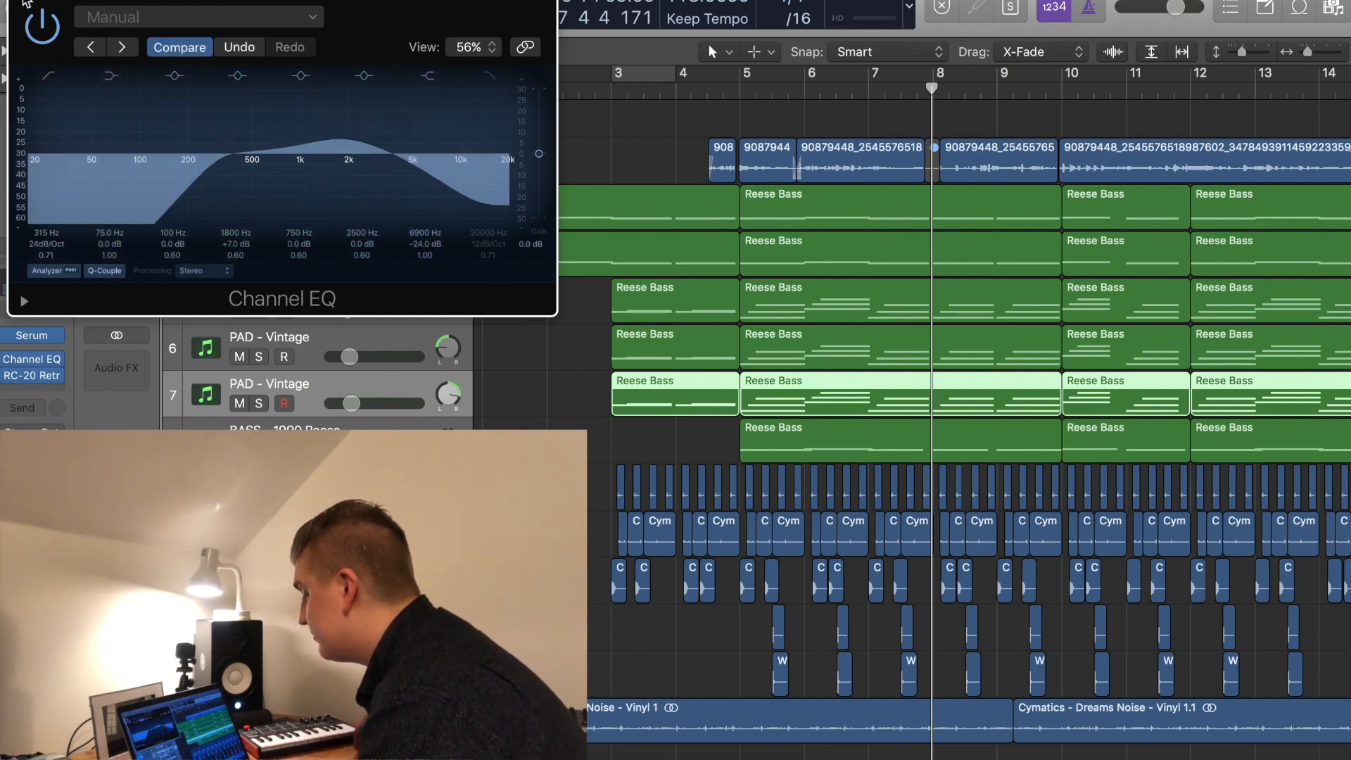
{"action": "left_click", "coordinate": [33, 374]}
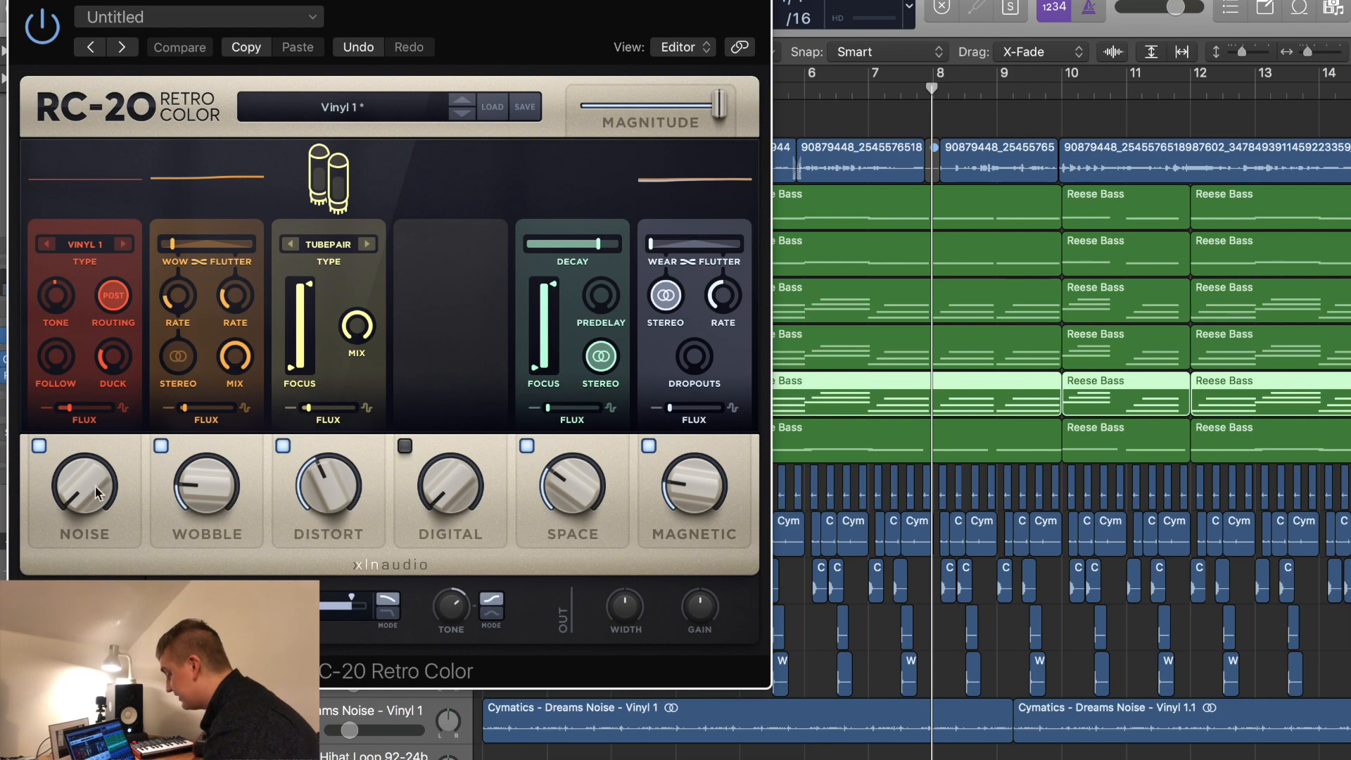
{"action": "mouse_move", "coordinate": [506, 491]}
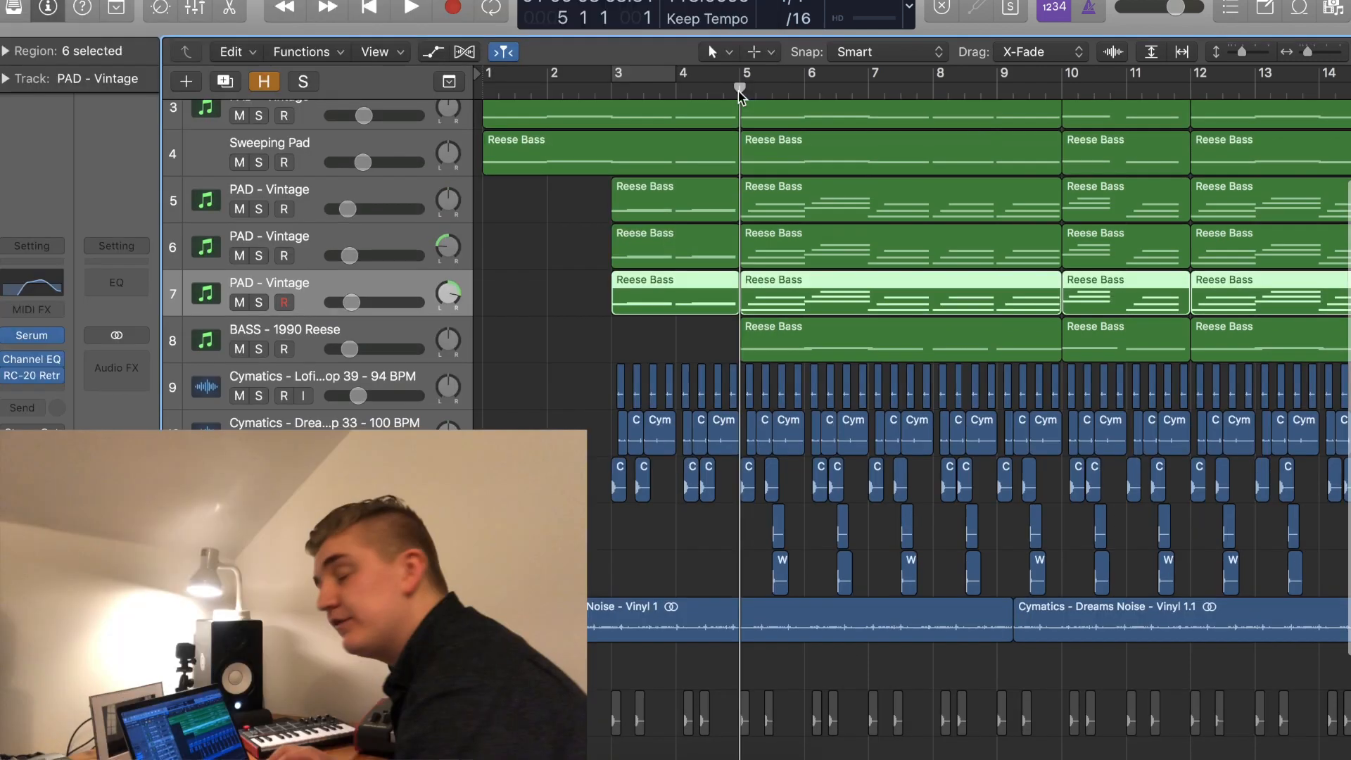
Step: Play the soloed BASS and Cymatics loops from bar 5, then clear the solos
{"action": "scroll", "scroll_direction": "down", "scroll_amount": 3}
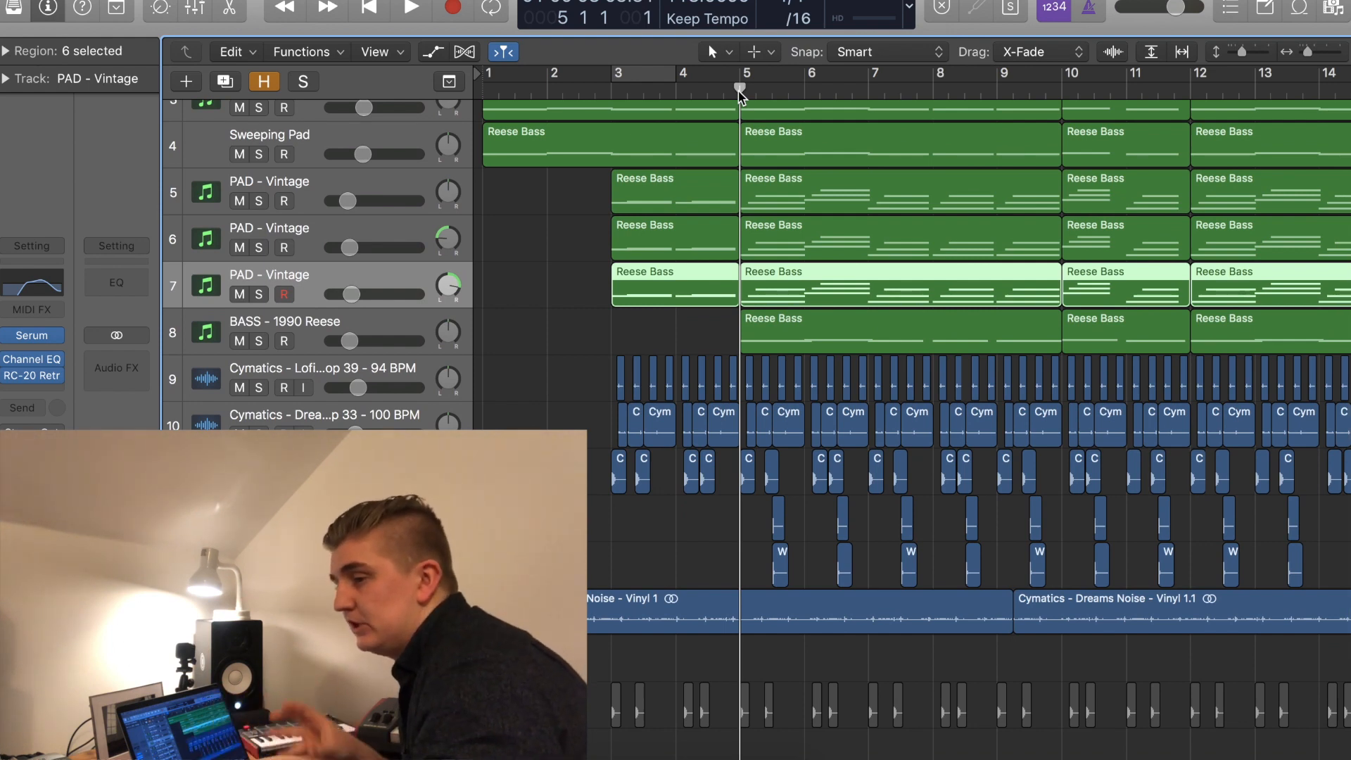
{"action": "mouse_move", "coordinate": [550, 335]}
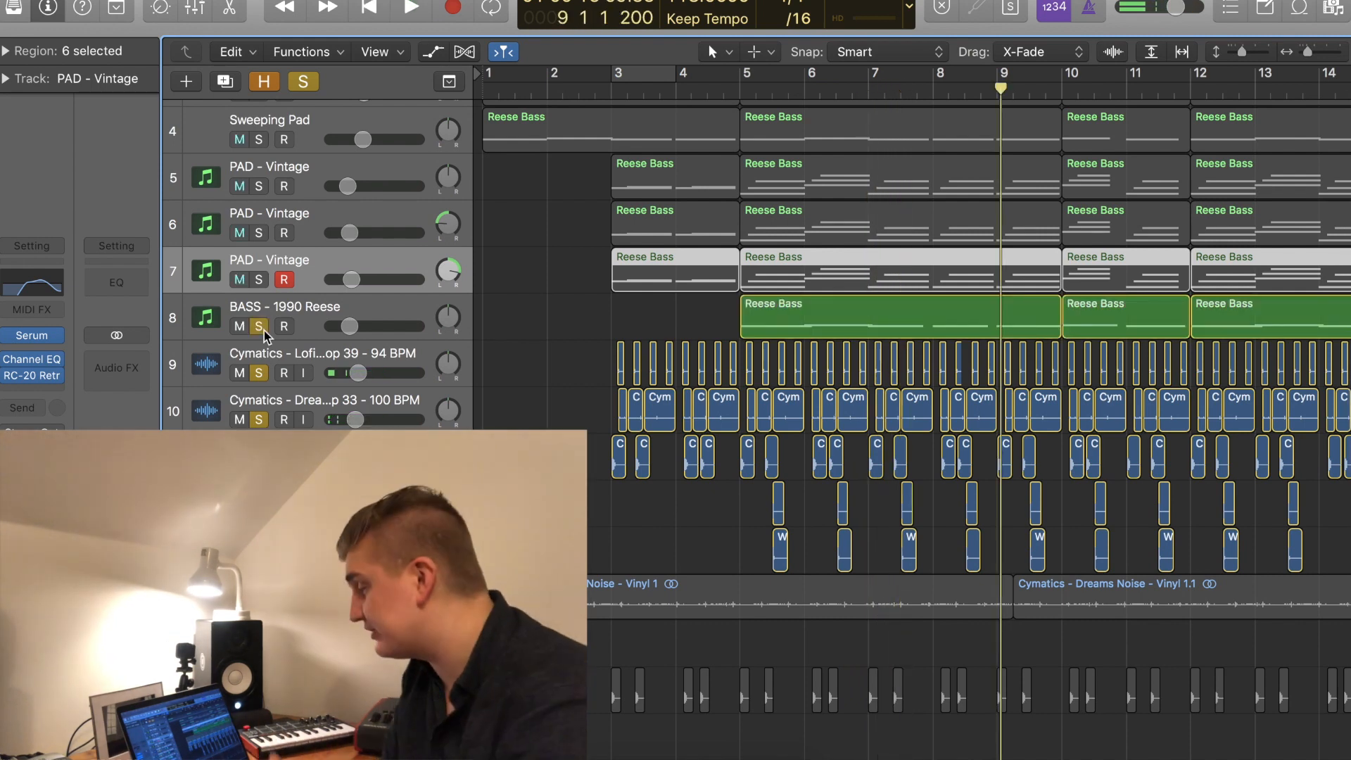
{"action": "left_click", "coordinate": [742, 86]}
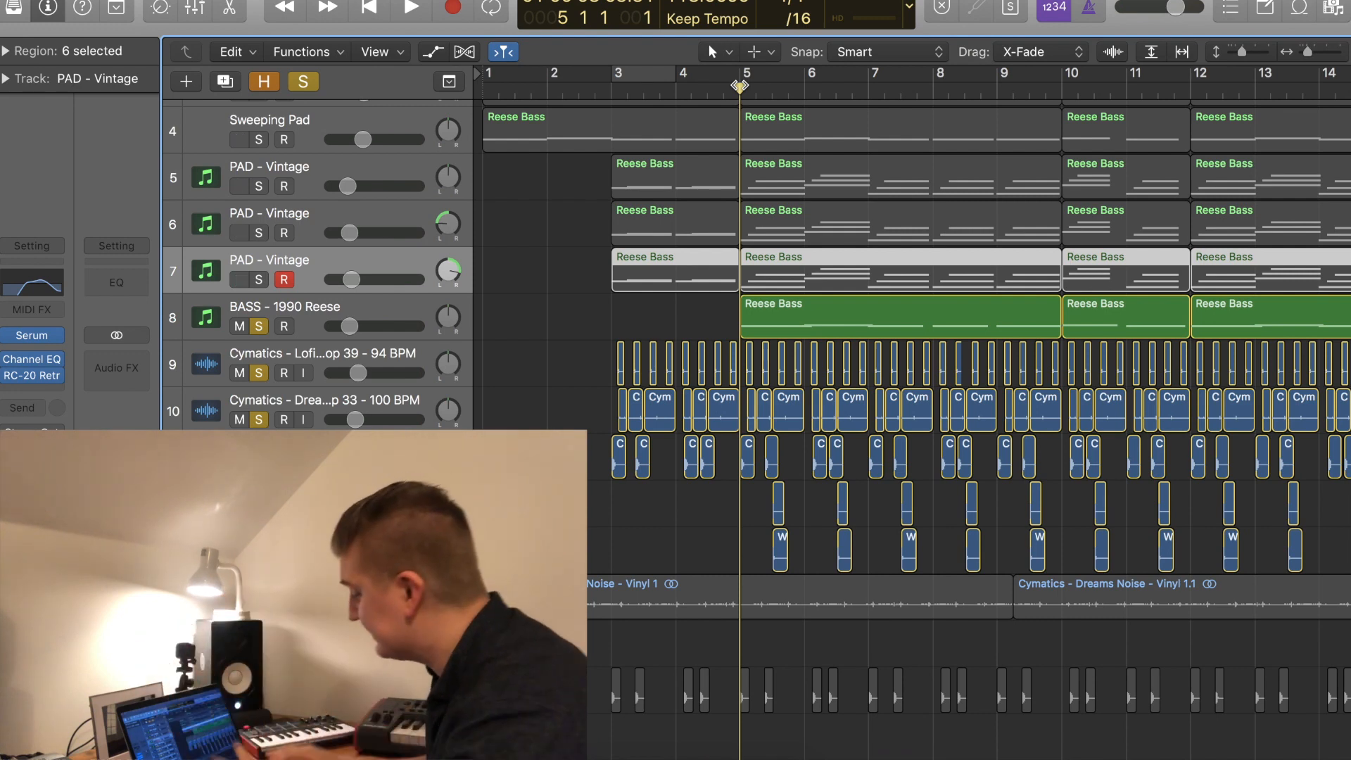
{"action": "left_click", "coordinate": [411, 9]}
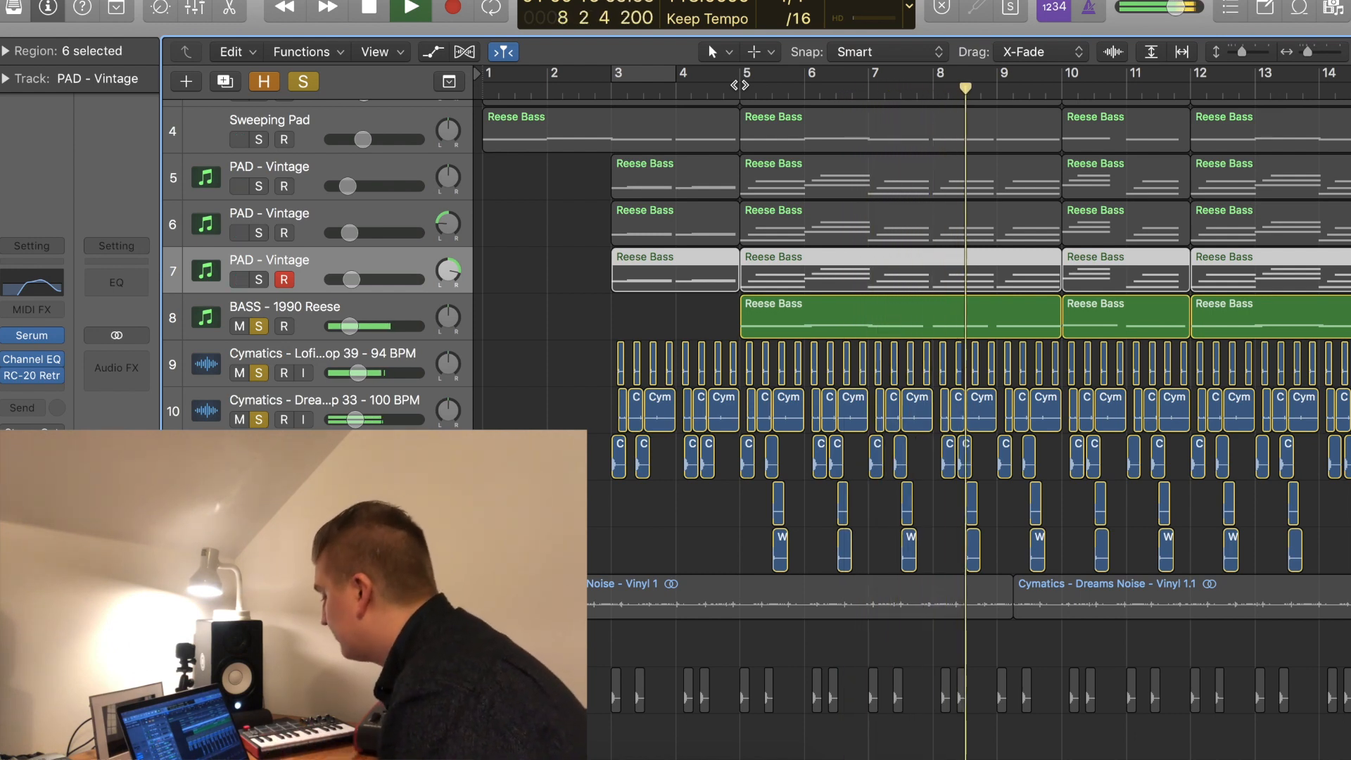
{"action": "left_click", "coordinate": [411, 10]}
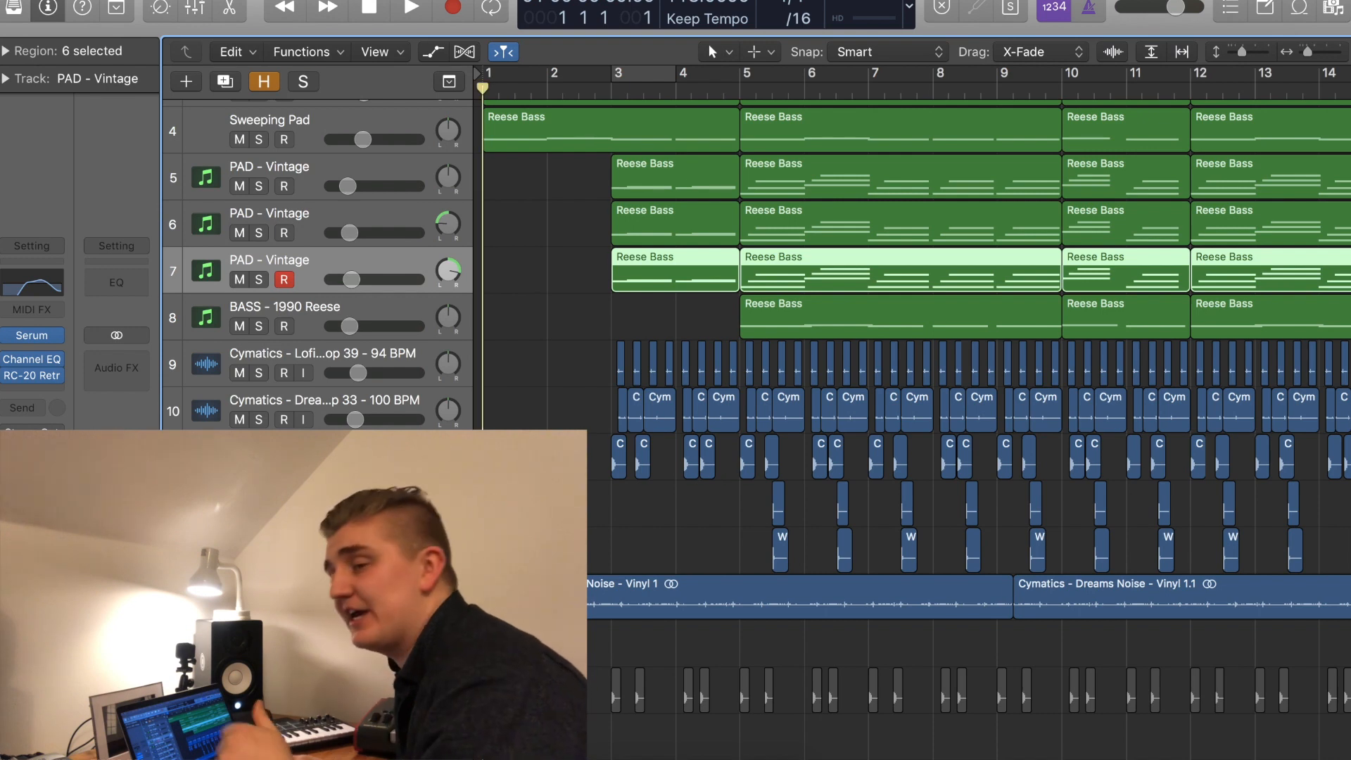
{"action": "left_click", "coordinate": [411, 9]}
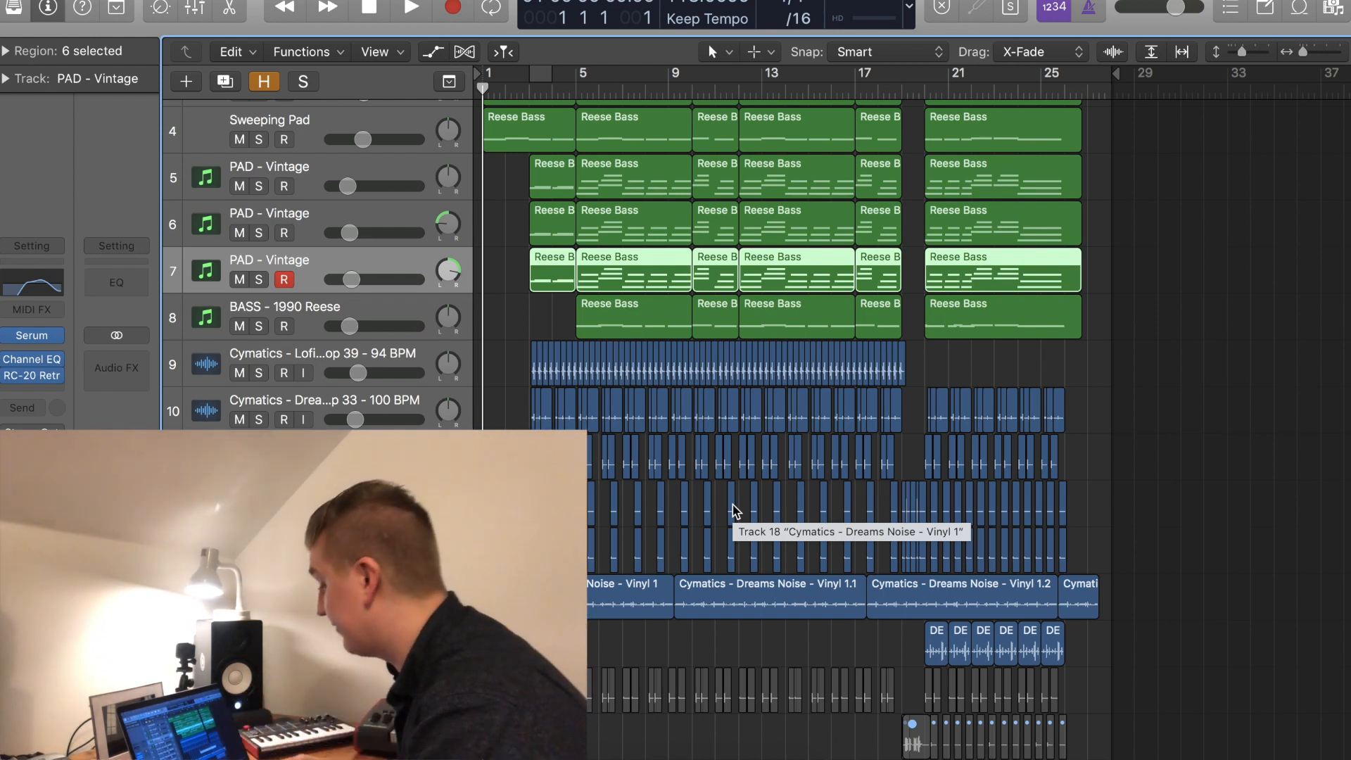
Step: Move the playhead to bar 17 and play the section where pads and Reese Bass return
{"action": "left_click", "coordinate": [409, 8]}
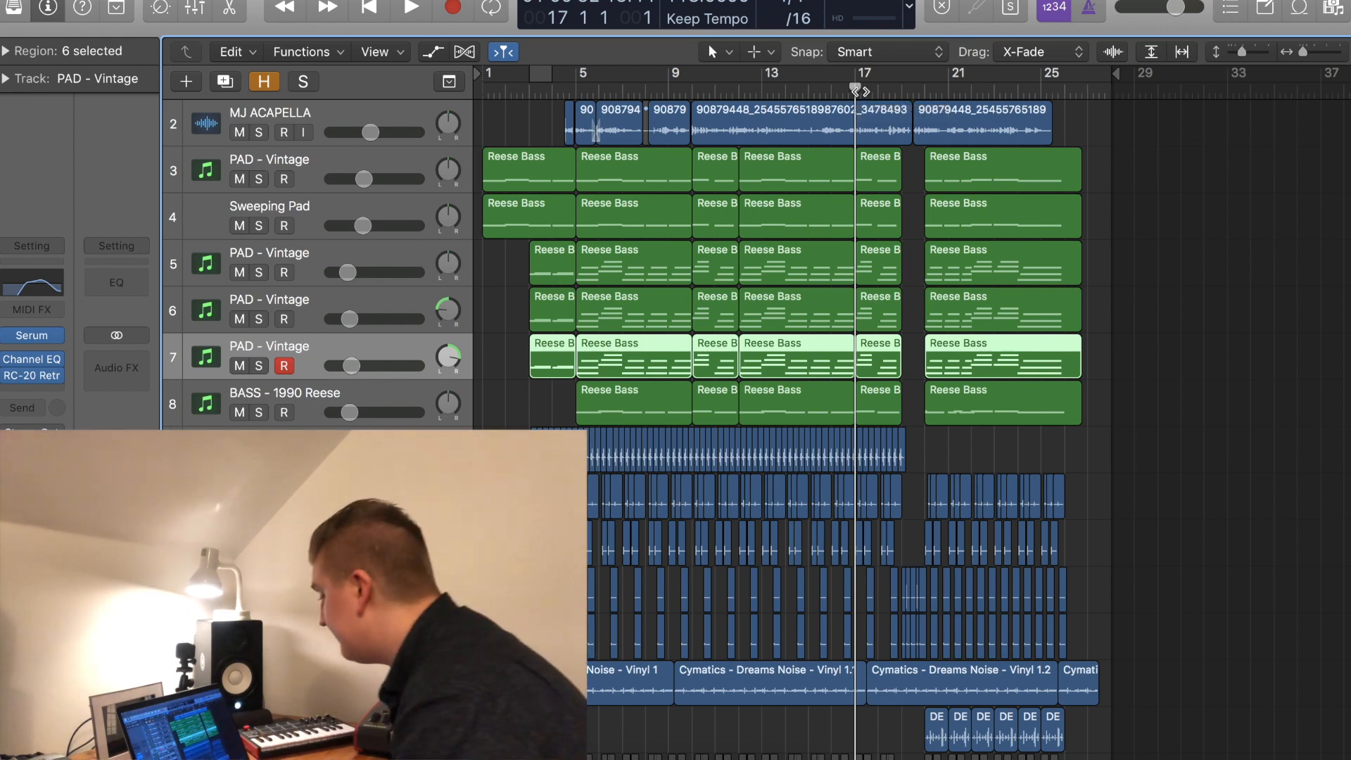
{"action": "left_click", "coordinate": [409, 9]}
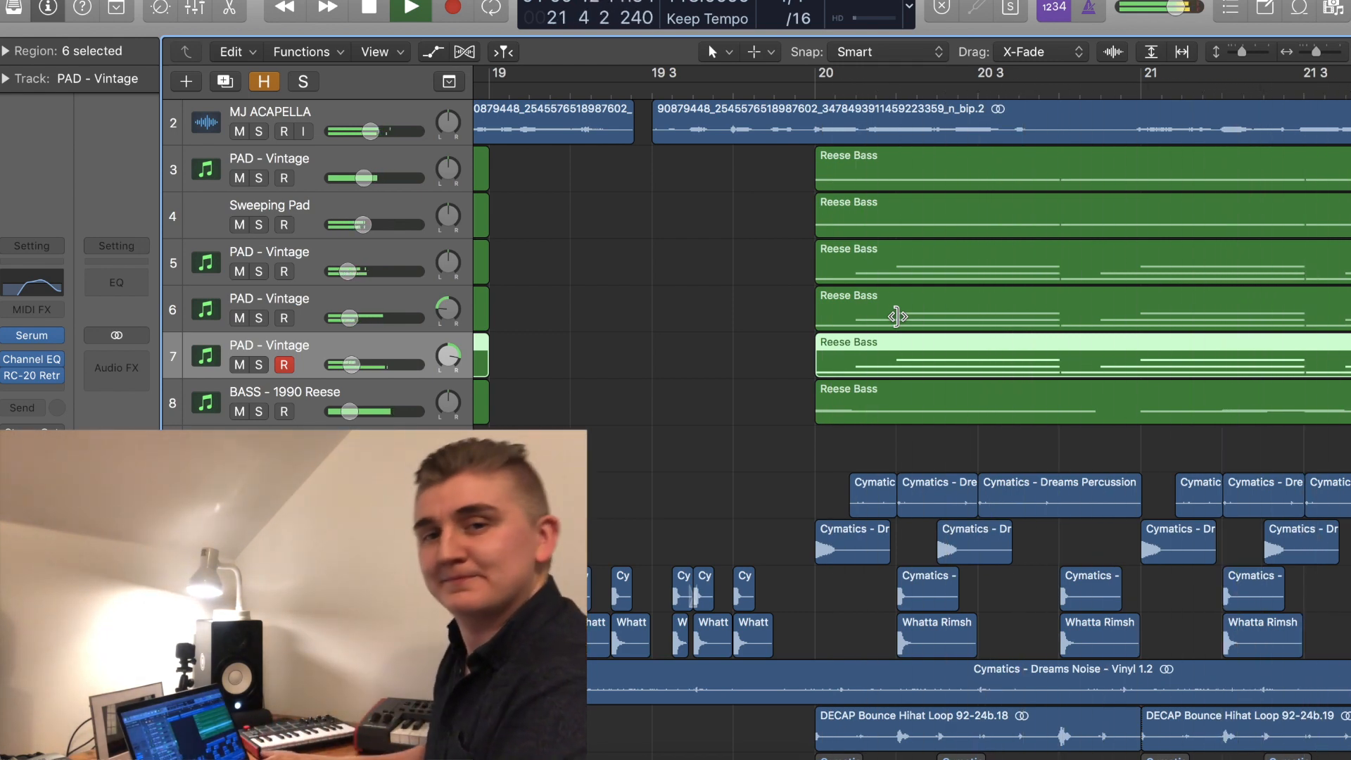
Step: Stop playback at bar 19 and bring the six Cymatics drum regions into view
{"action": "left_click", "coordinate": [409, 9]}
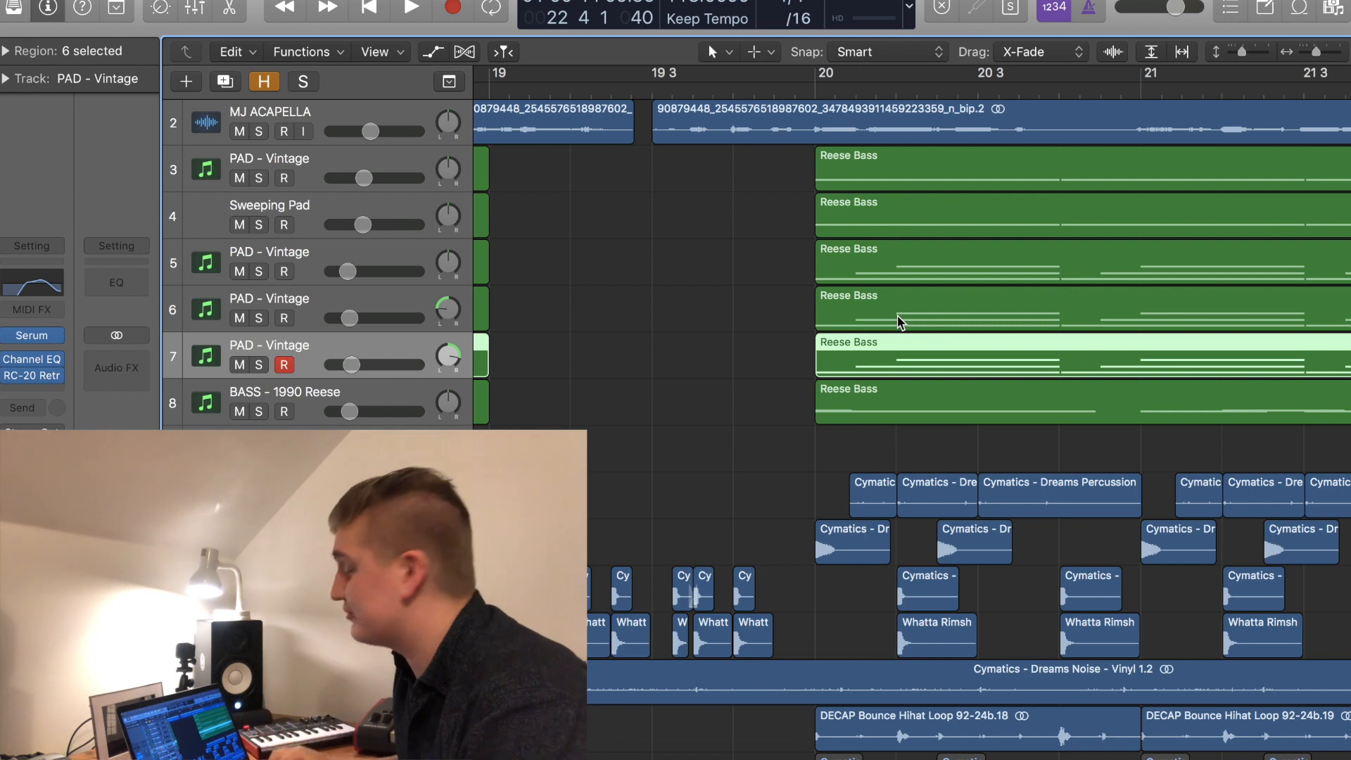
{"action": "scroll", "scroll_direction": "down", "scroll_amount": 3}
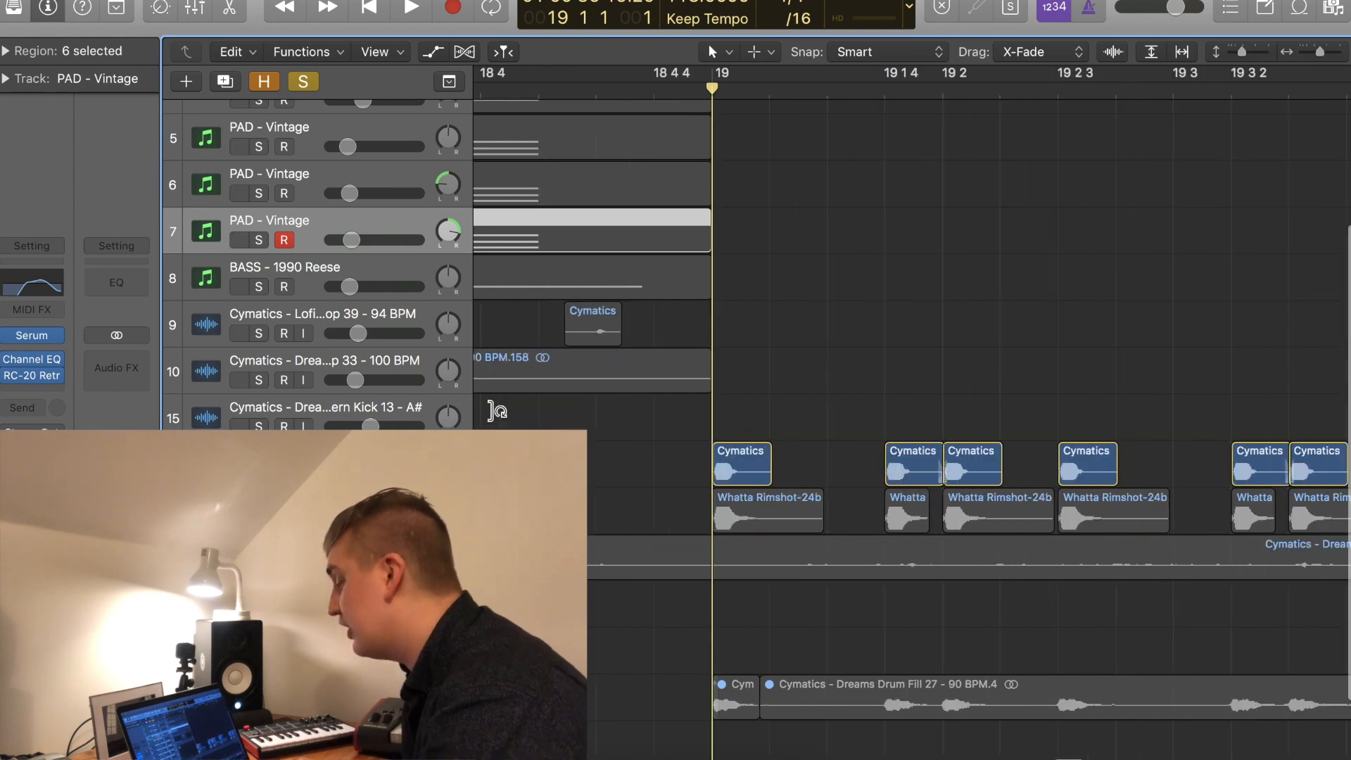
Step: Solo the BASS - 1990 Reese track so the Reese bass plays alone from bar 20
{"action": "left_click", "coordinate": [410, 10]}
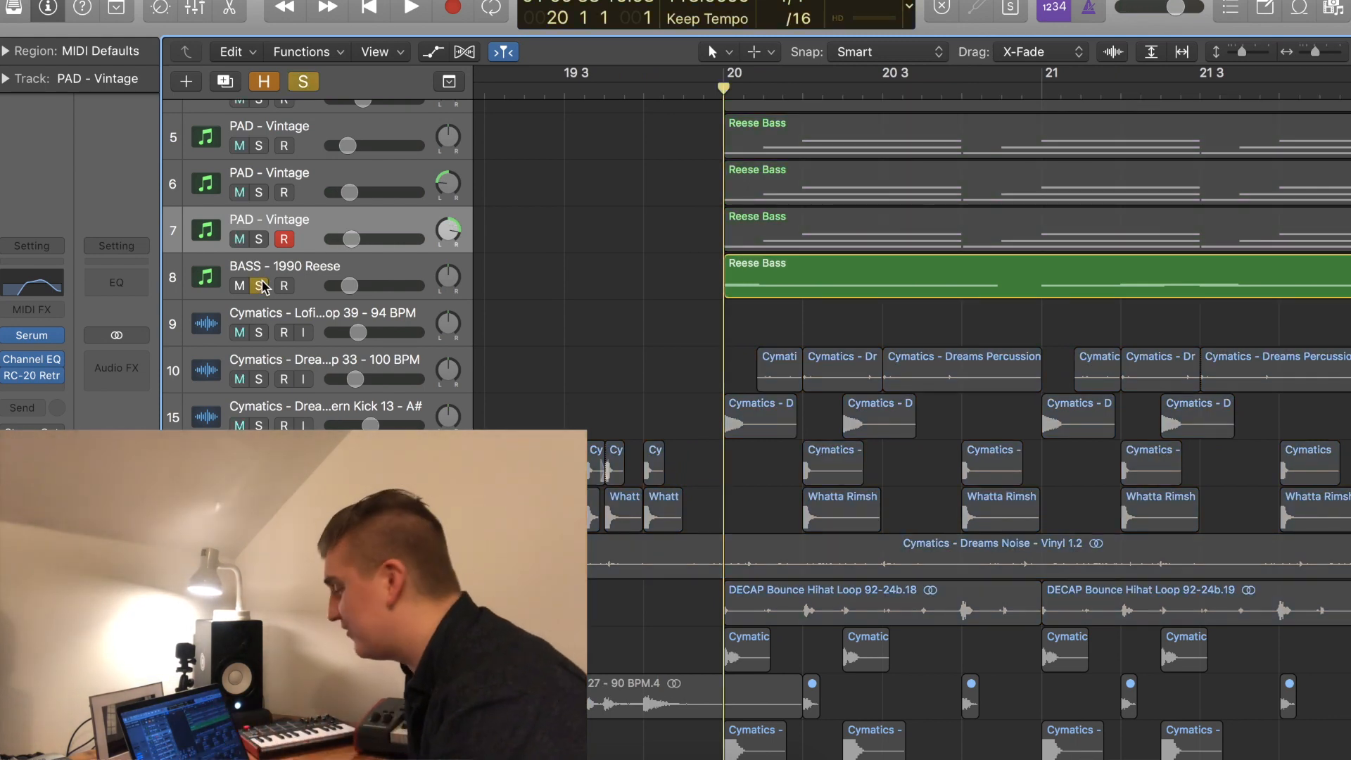
{"action": "left_click", "coordinate": [410, 10]}
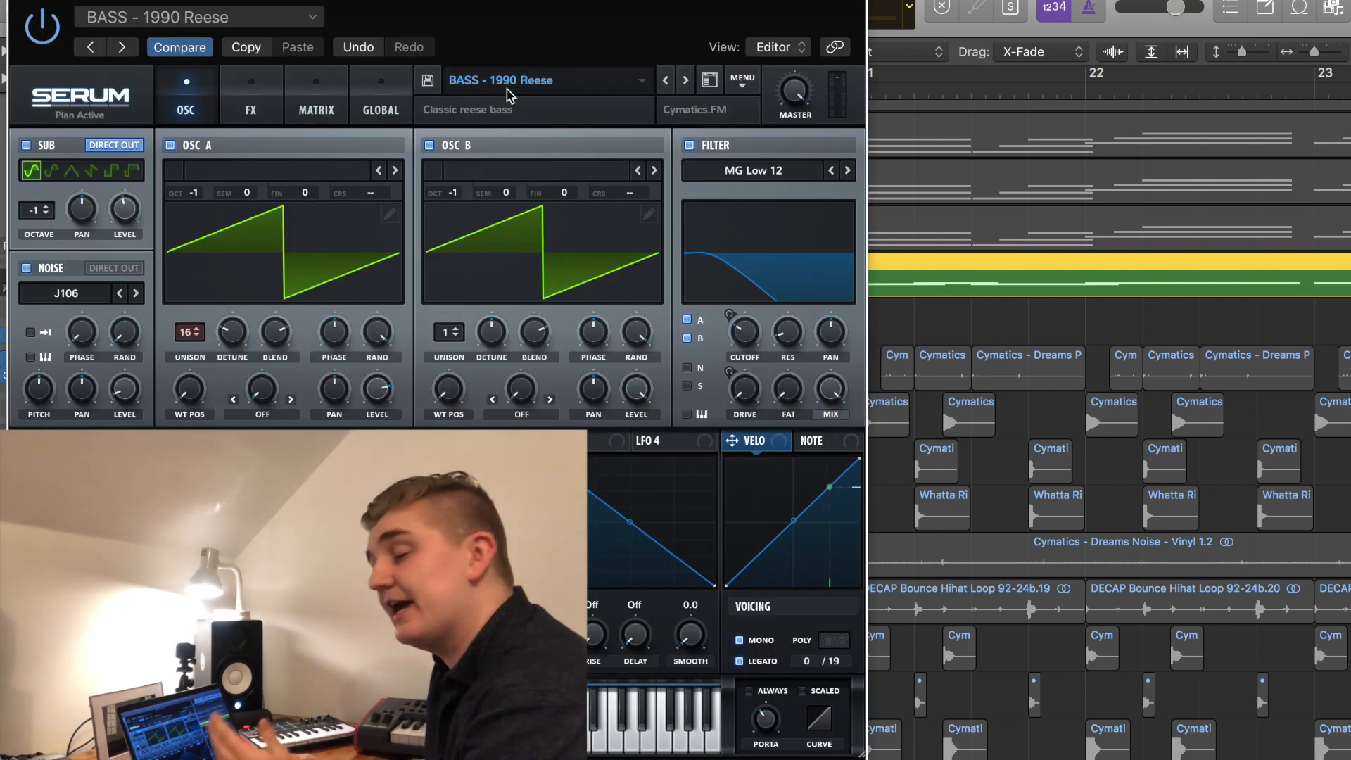
{"action": "mouse_move", "coordinate": [615, 104]}
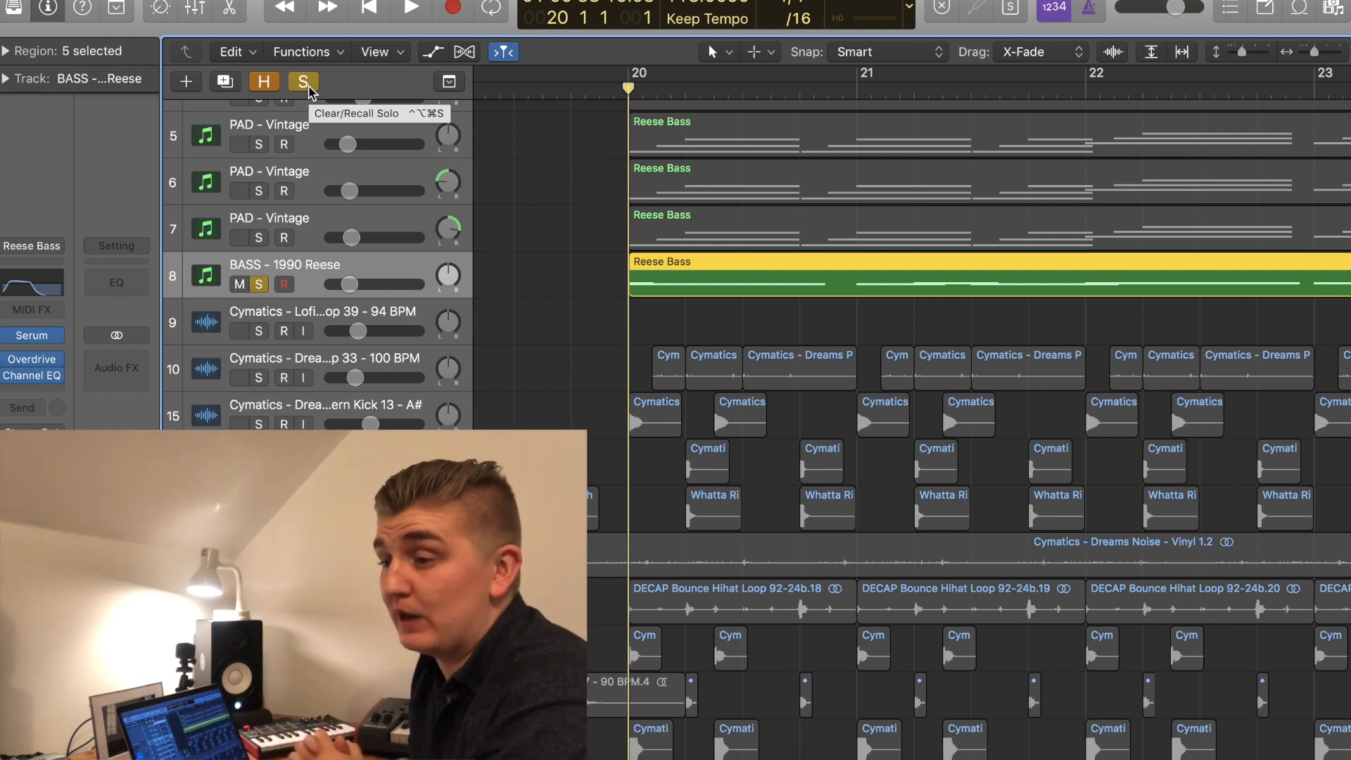
Step: Toggle Clear/Recall Solo to compare the Reese bass against the full mix, then unsolo the pads
{"action": "left_click", "coordinate": [303, 82]}
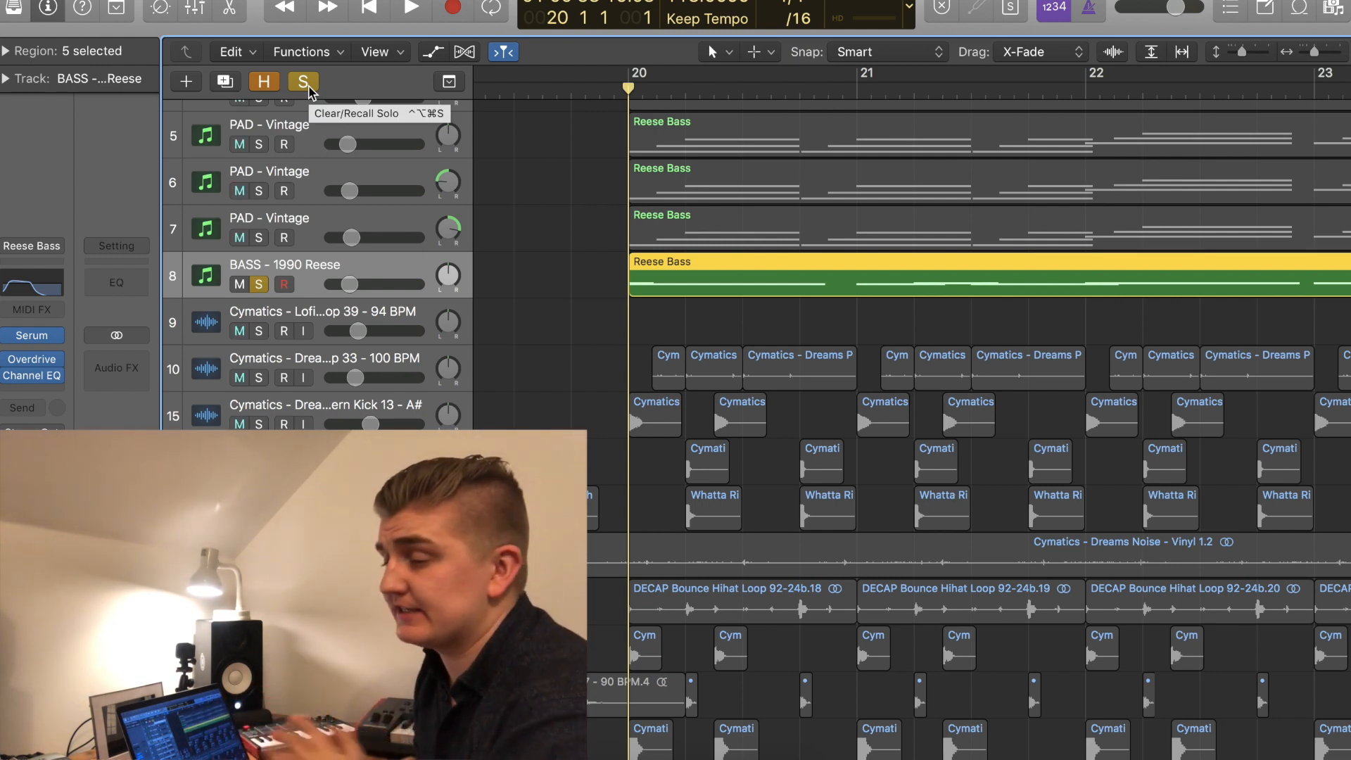
{"action": "left_click", "coordinate": [301, 81]}
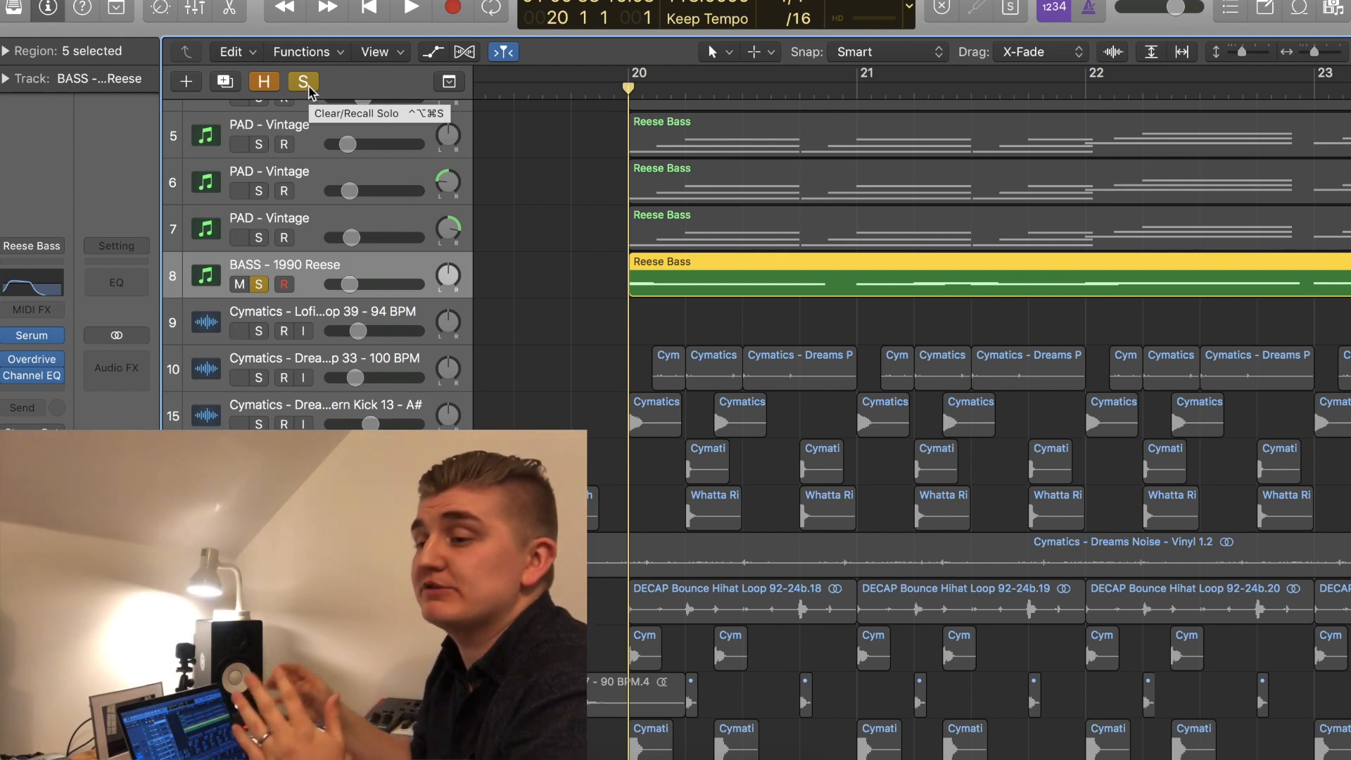
{"action": "left_click", "coordinate": [301, 82]}
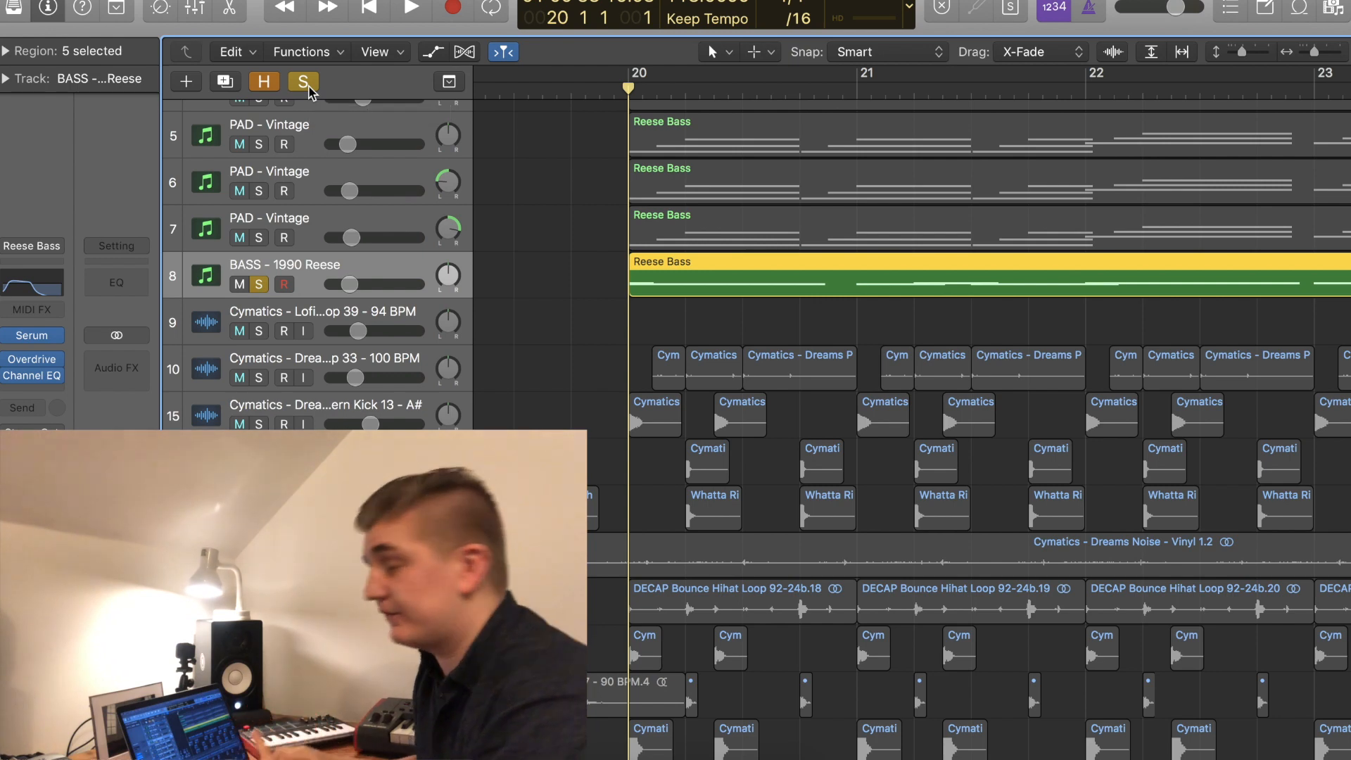
{"action": "scroll", "scroll_direction": "up", "scroll_amount": 3}
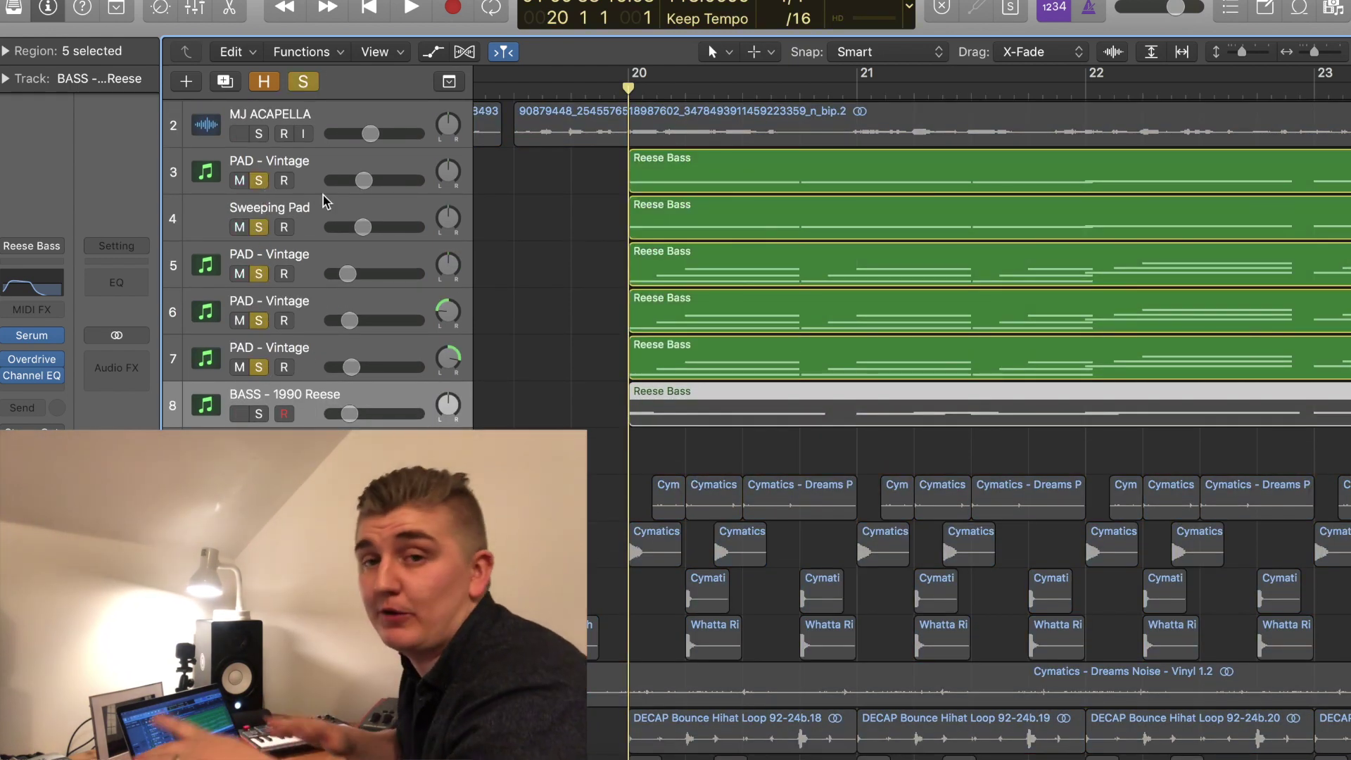
{"action": "left_click", "coordinate": [410, 9]}
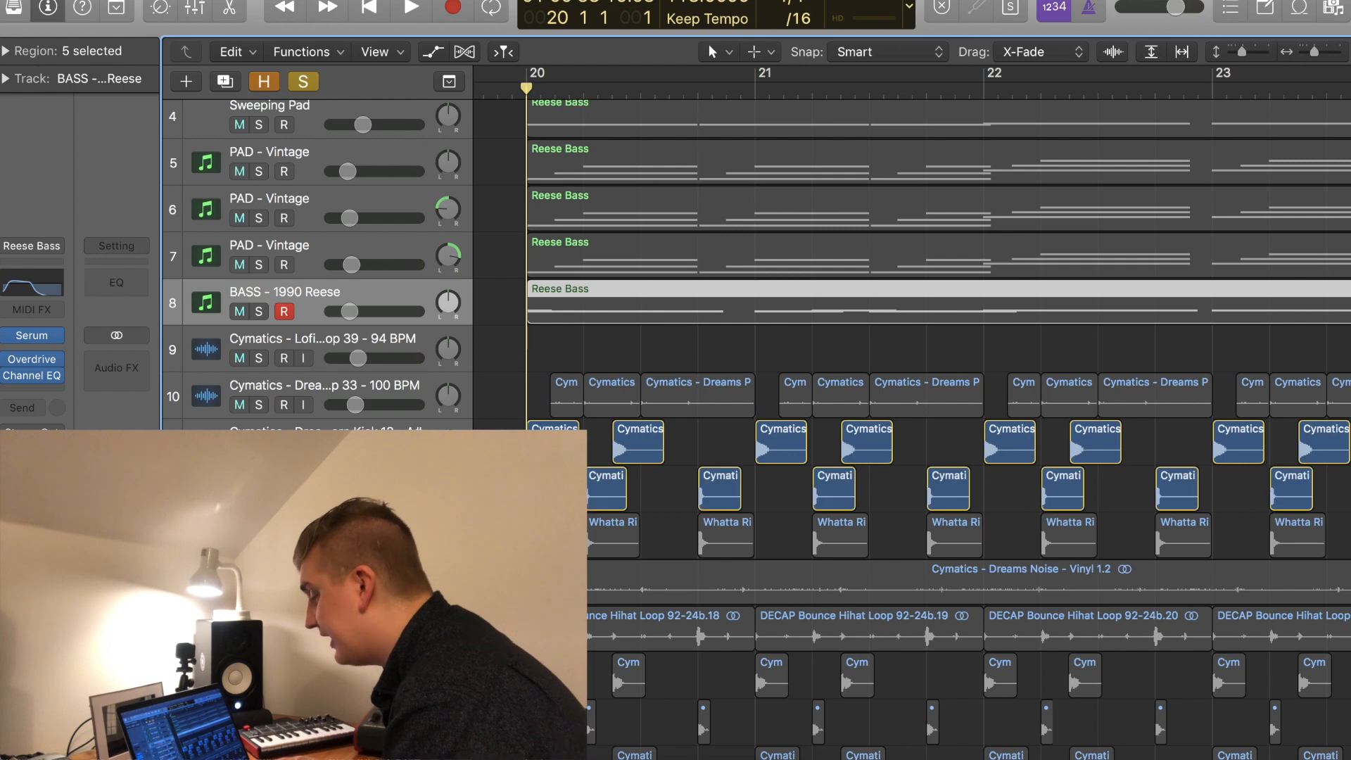
Step: Solo the Dreams Percussion Loop, briefly add then remove the Reese bass, and play it back
{"action": "left_click", "coordinate": [410, 8]}
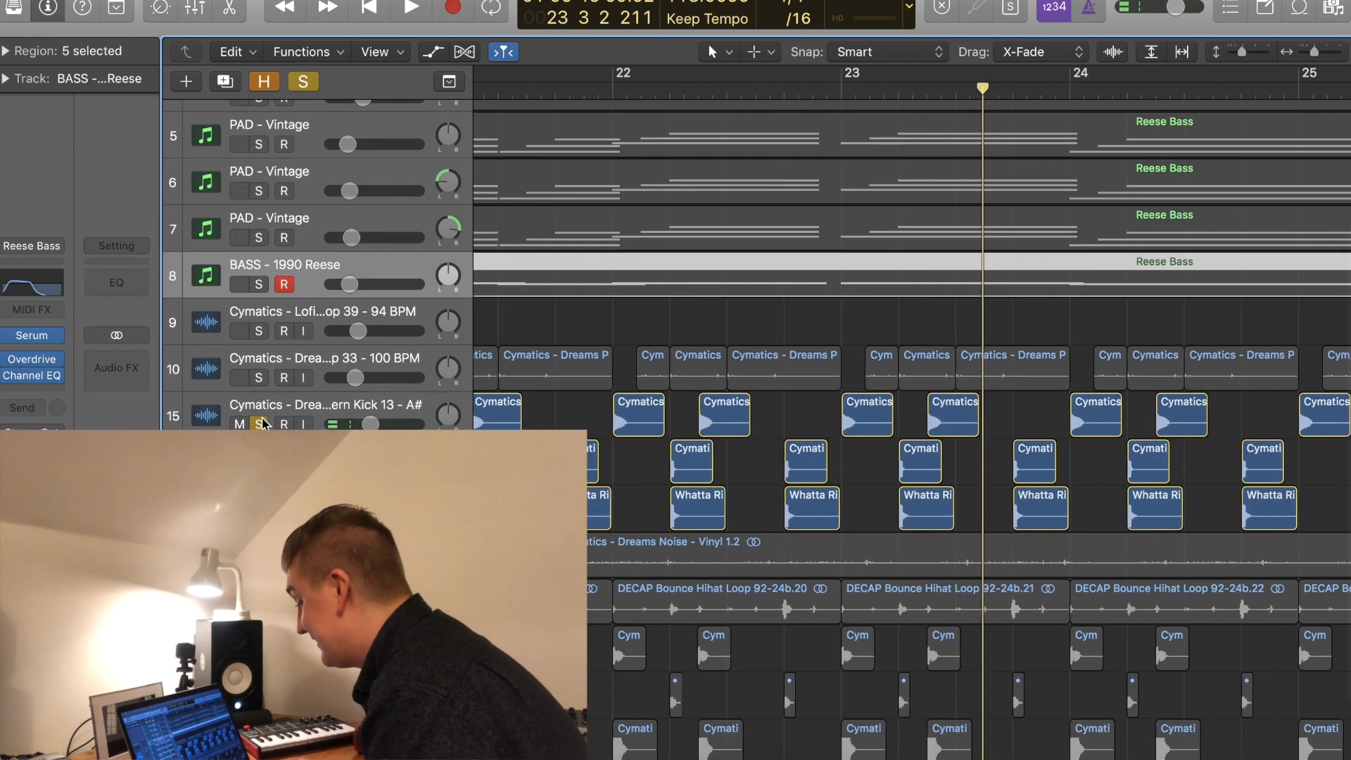
{"action": "scroll", "scroll_direction": "left", "scroll_amount": 3}
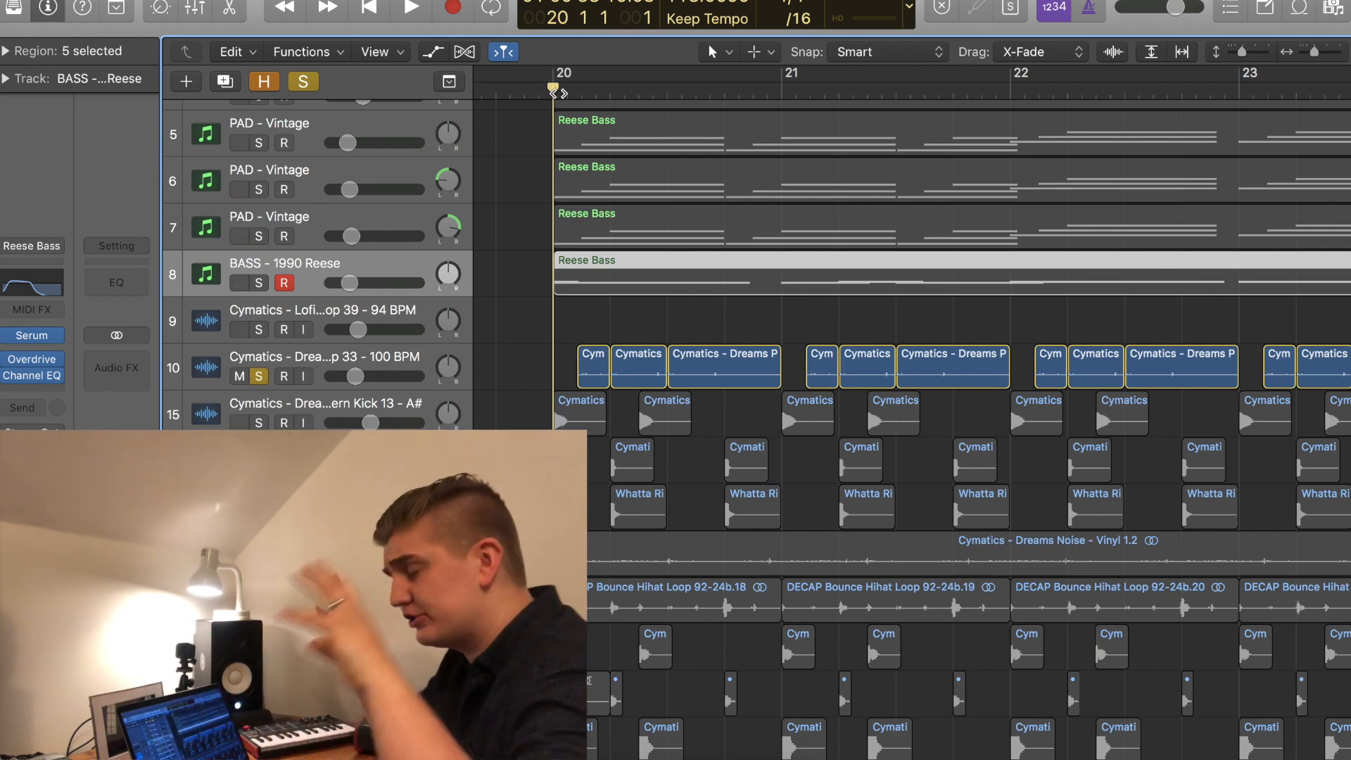
{"action": "left_click", "coordinate": [411, 9]}
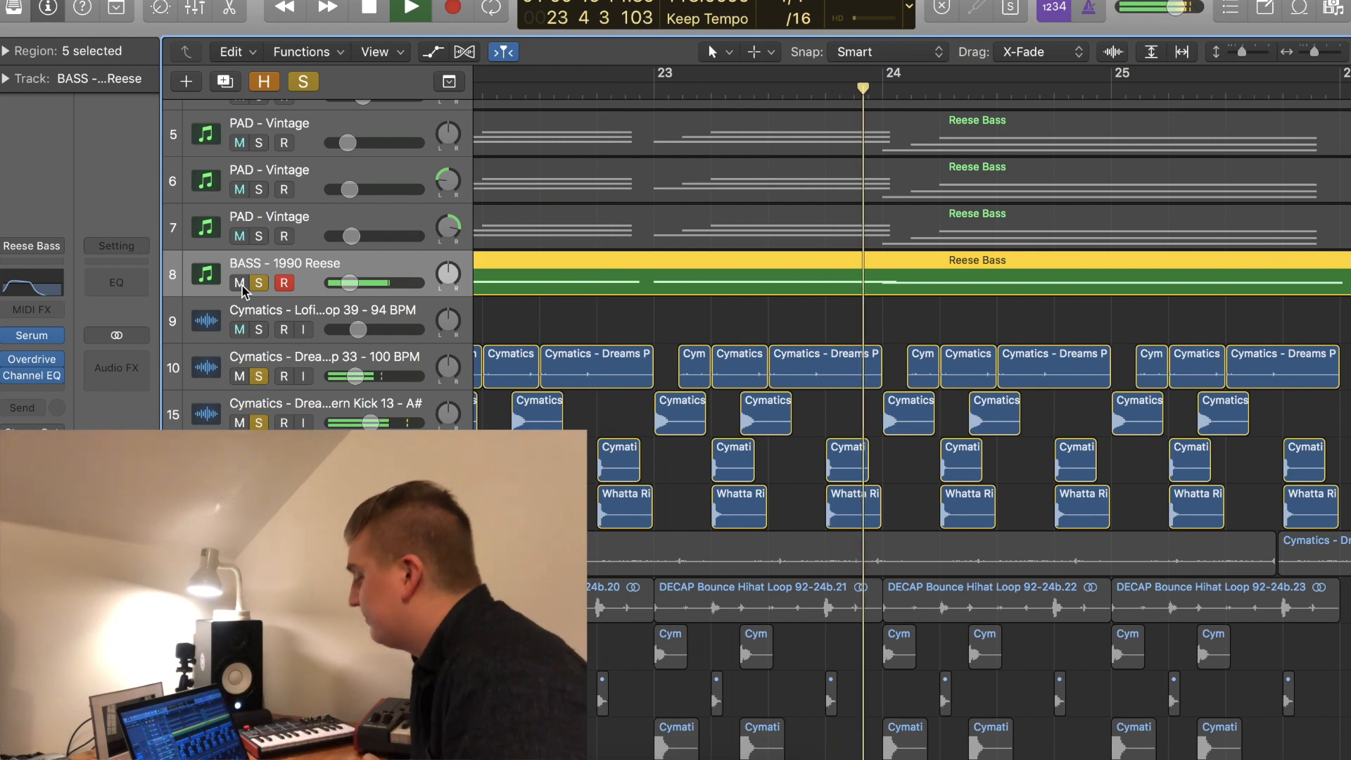
{"action": "left_click", "coordinate": [409, 10]}
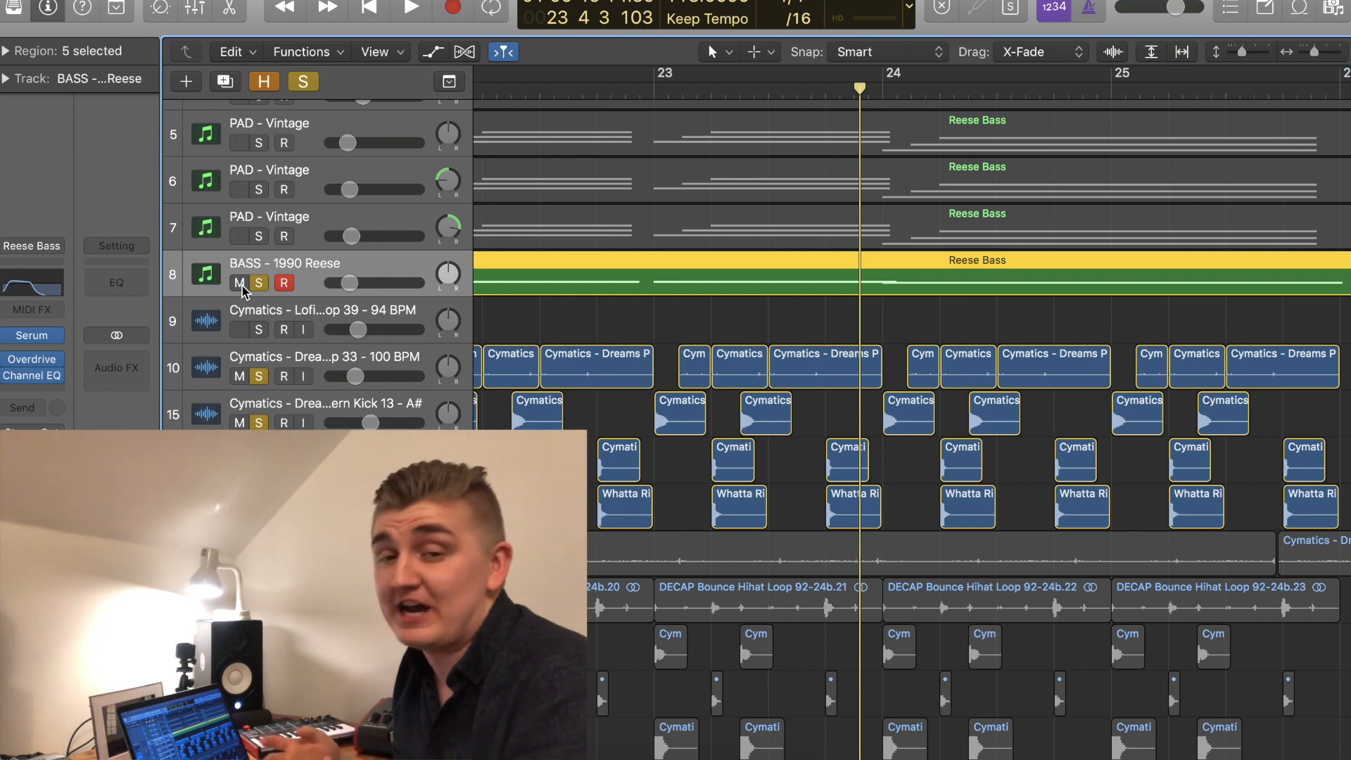
{"action": "mouse_move", "coordinate": [256, 263]}
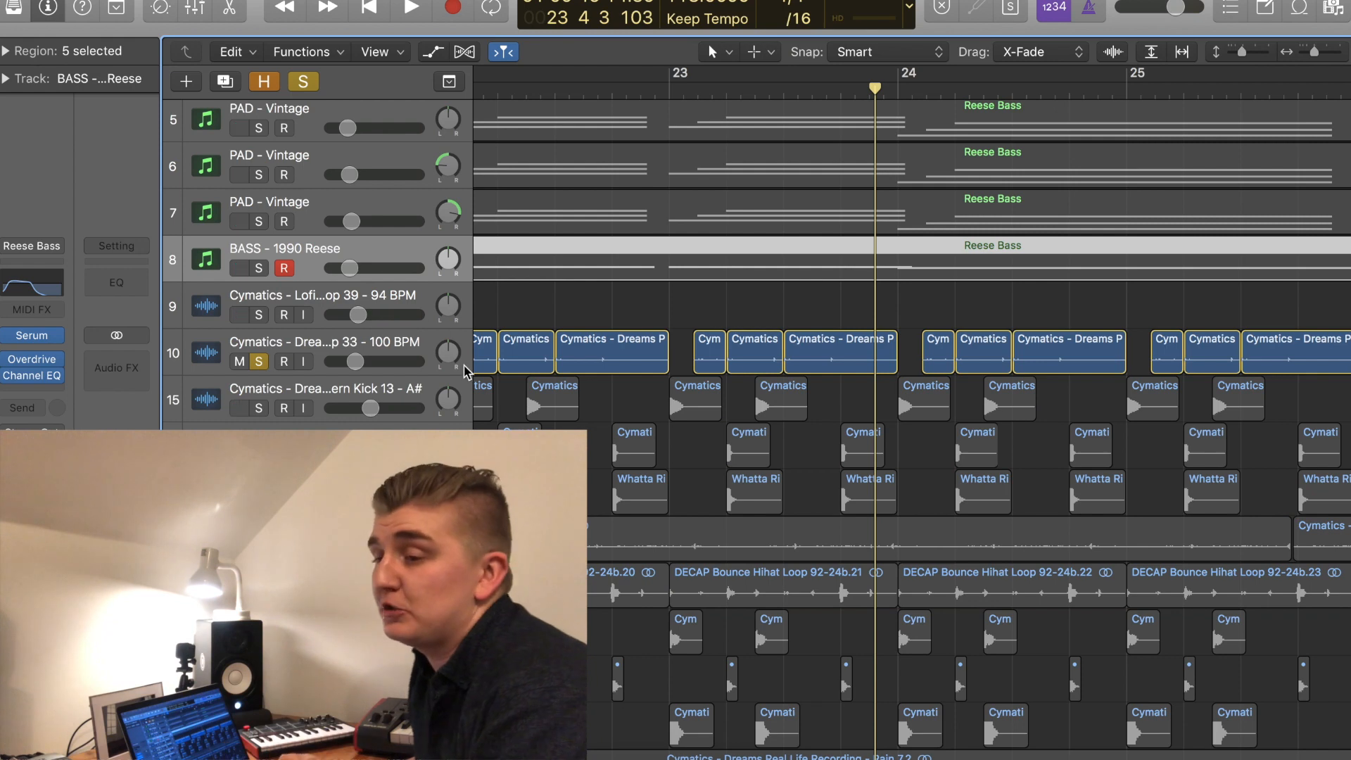
{"action": "mouse_move", "coordinate": [466, 371]}
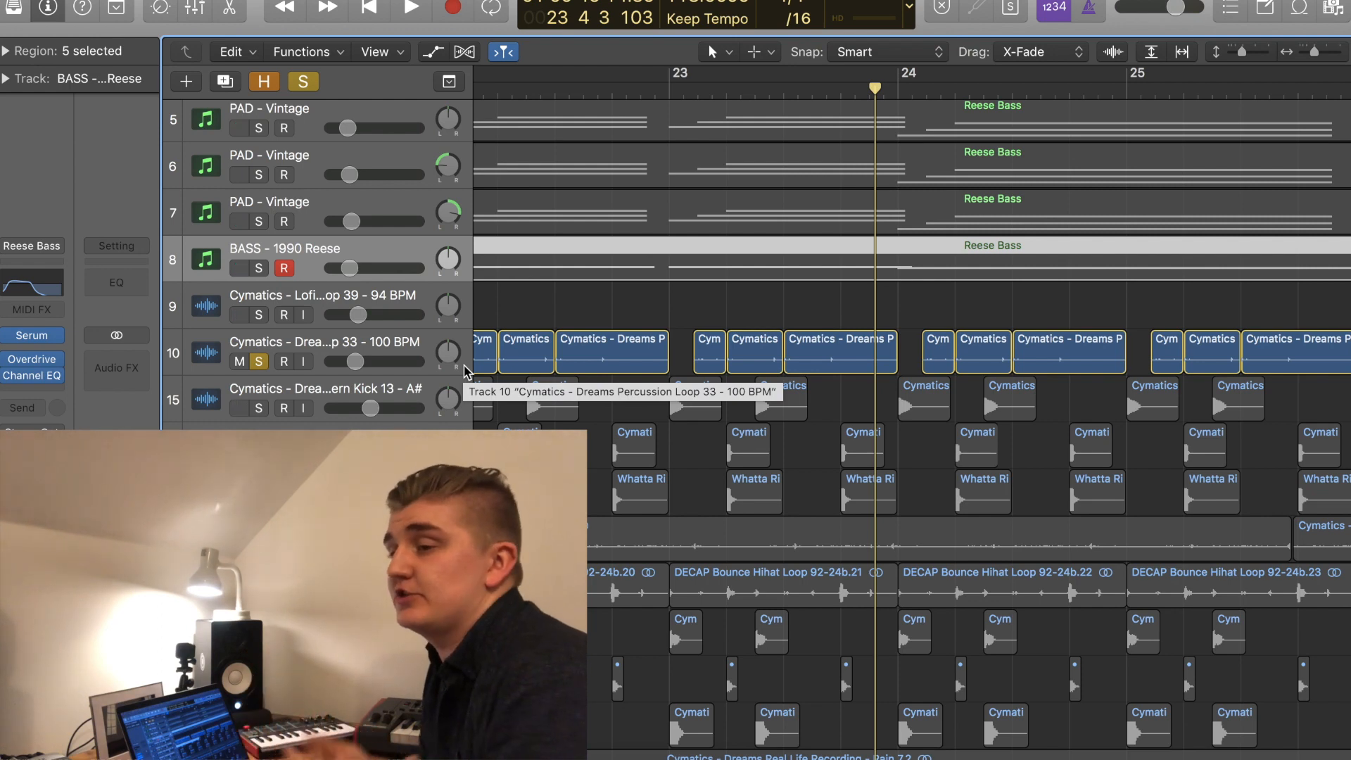
{"action": "mouse_move", "coordinate": [470, 381]}
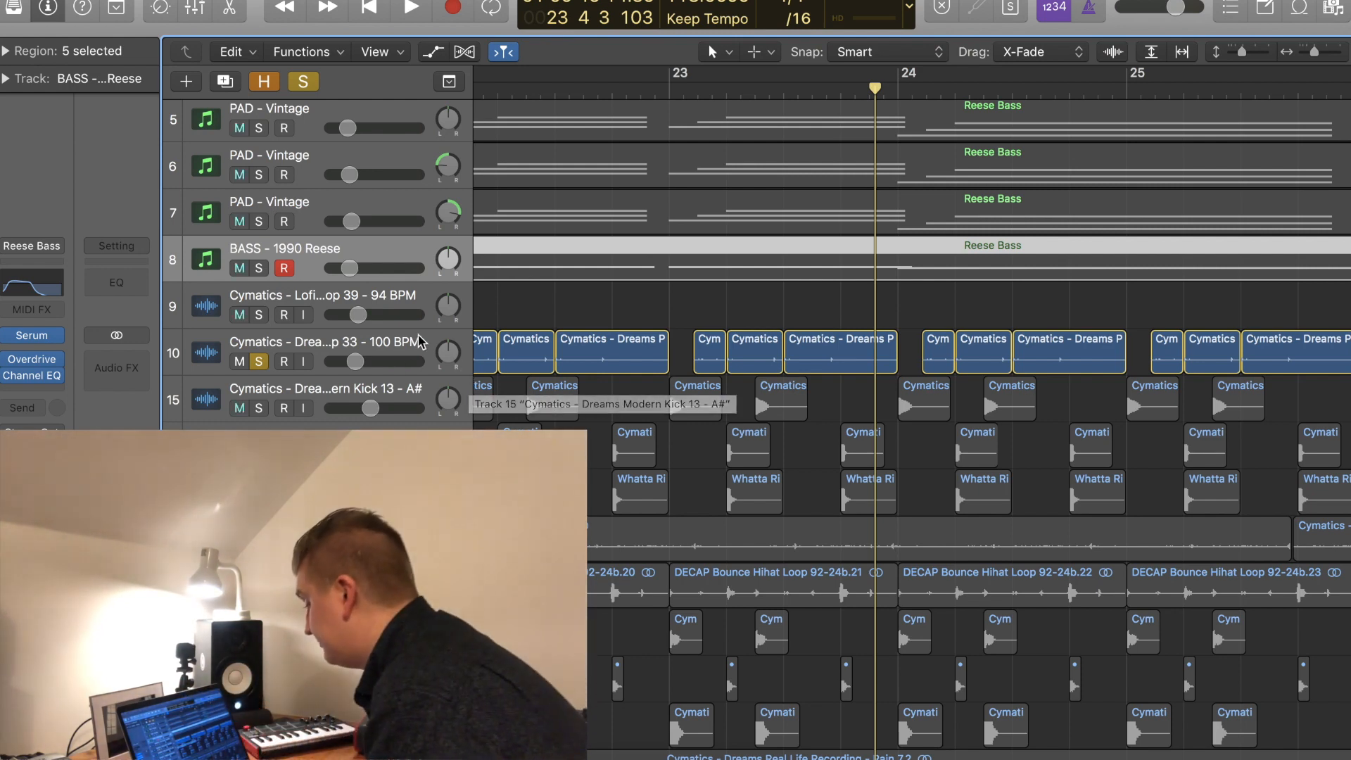
{"action": "left_click", "coordinate": [410, 10]}
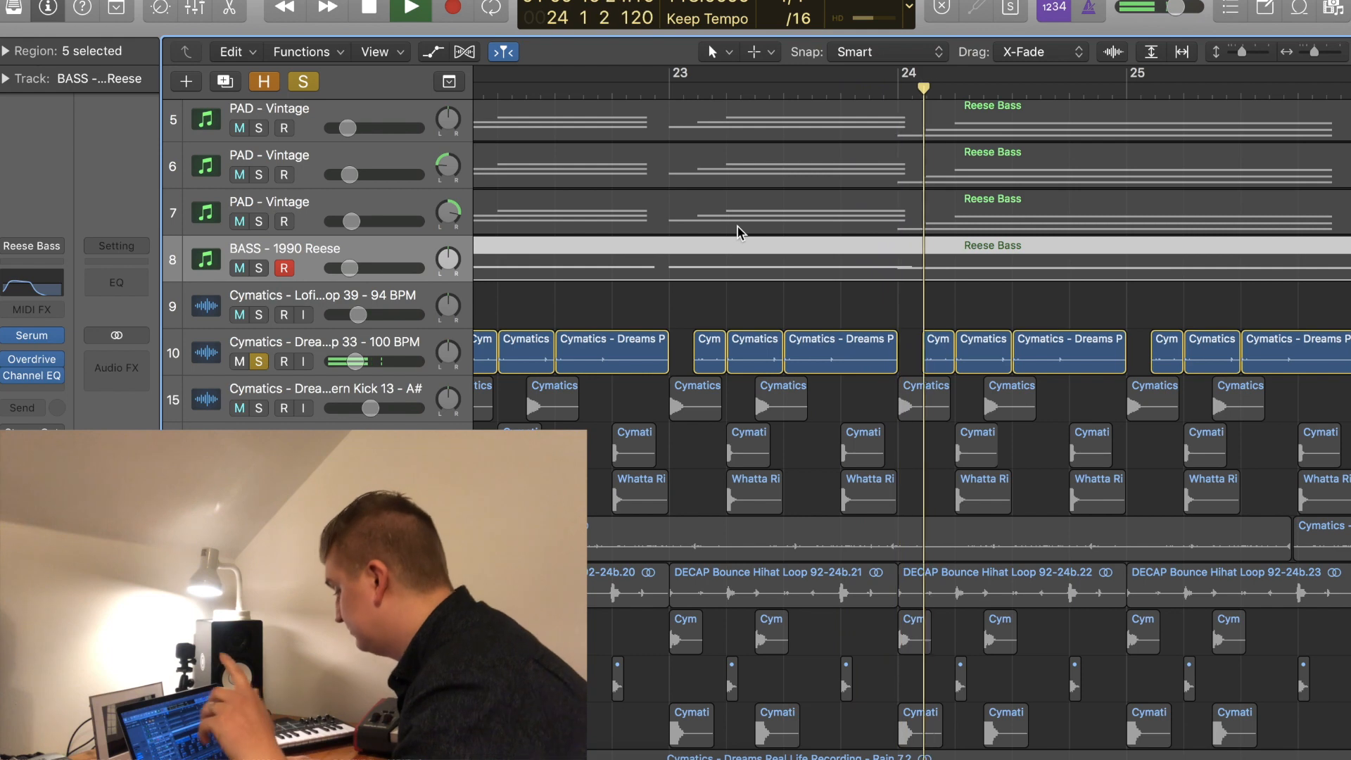